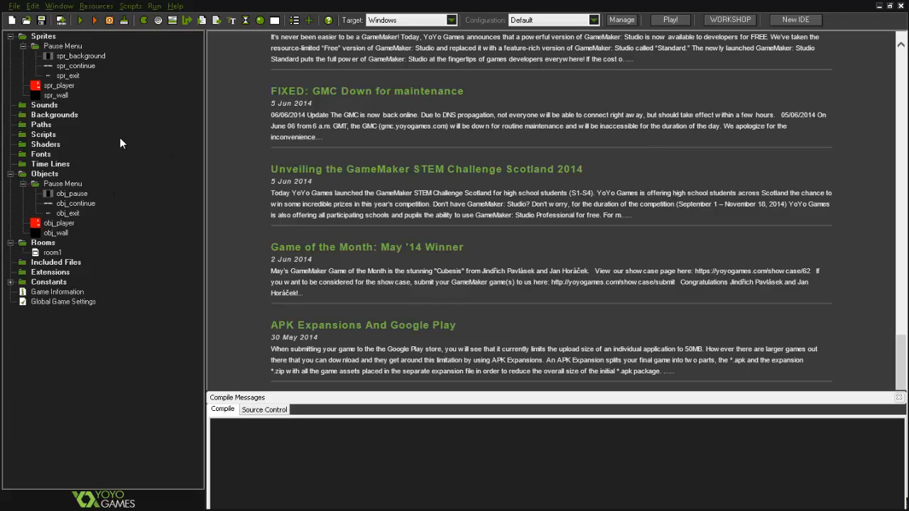
Inspect spr_background (640×480 dark panel, origin 320,240) and room1's size and speed settings
{"action": "left_click", "coordinate": [56, 95]}
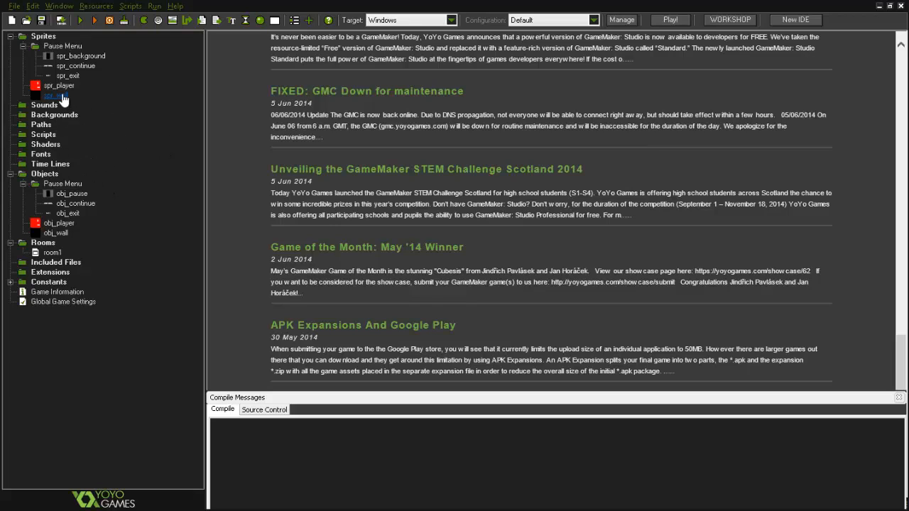
{"action": "left_click", "coordinate": [75, 65]}
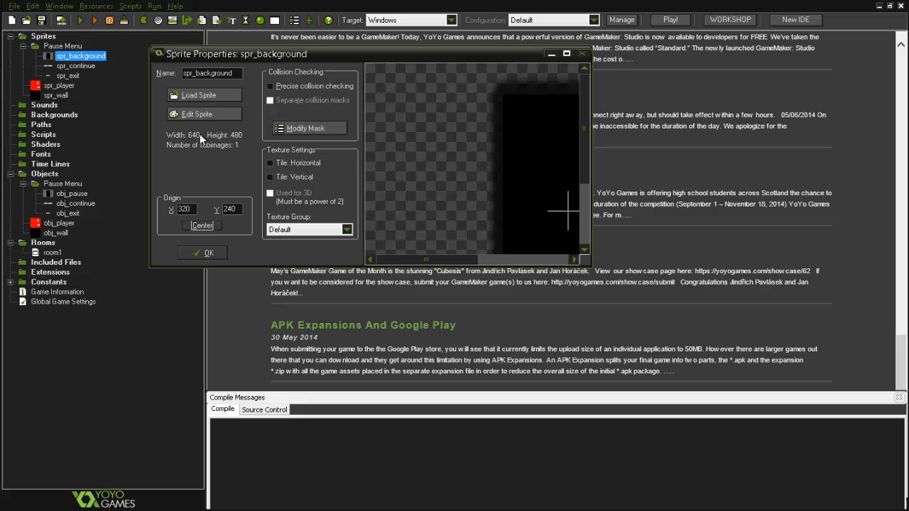
{"action": "mouse_move", "coordinate": [243, 140]}
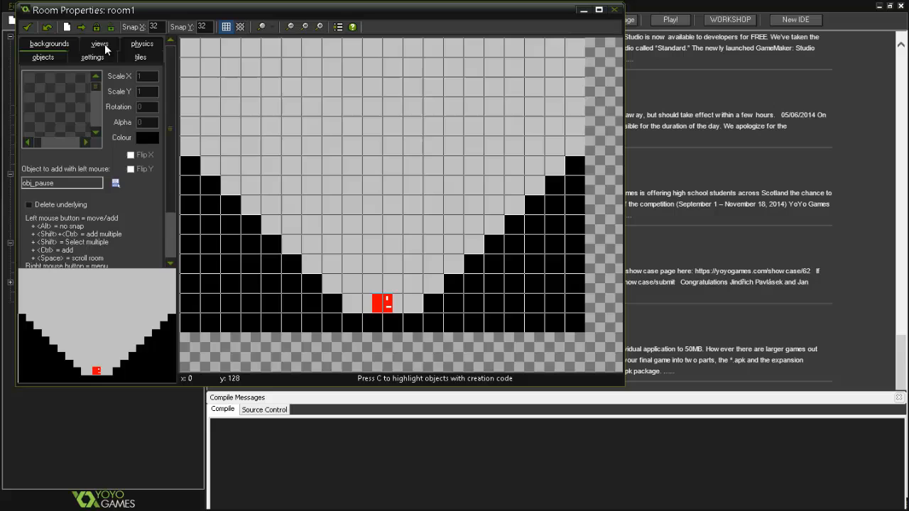
{"action": "left_click", "coordinate": [91, 56]}
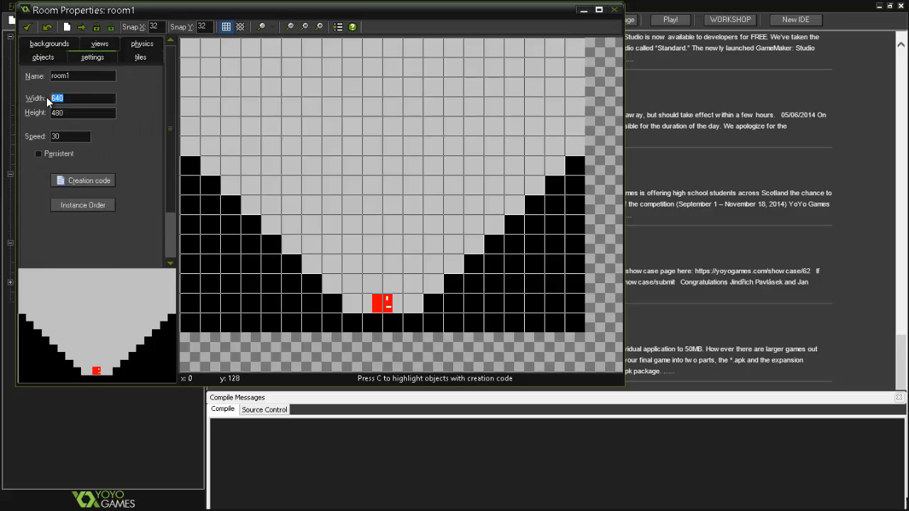
{"action": "left_click", "coordinate": [81, 113]}
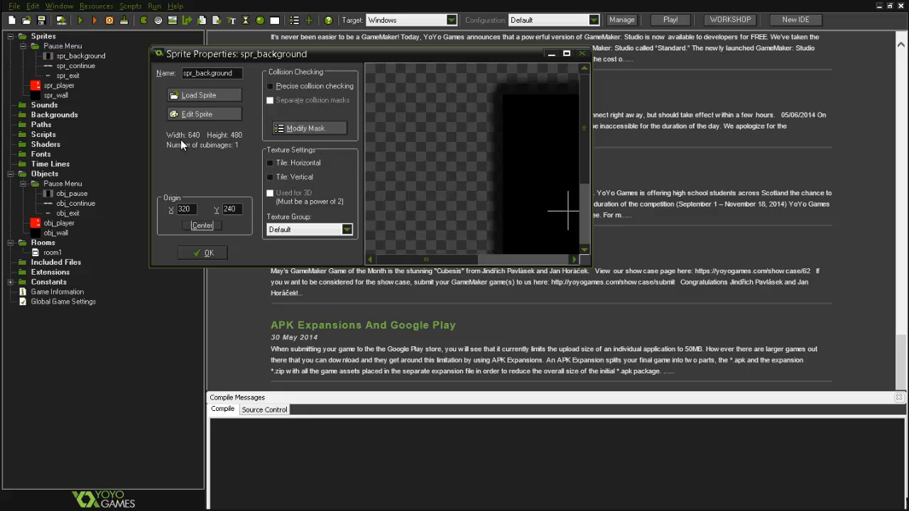
{"action": "left_click", "coordinate": [195, 114]}
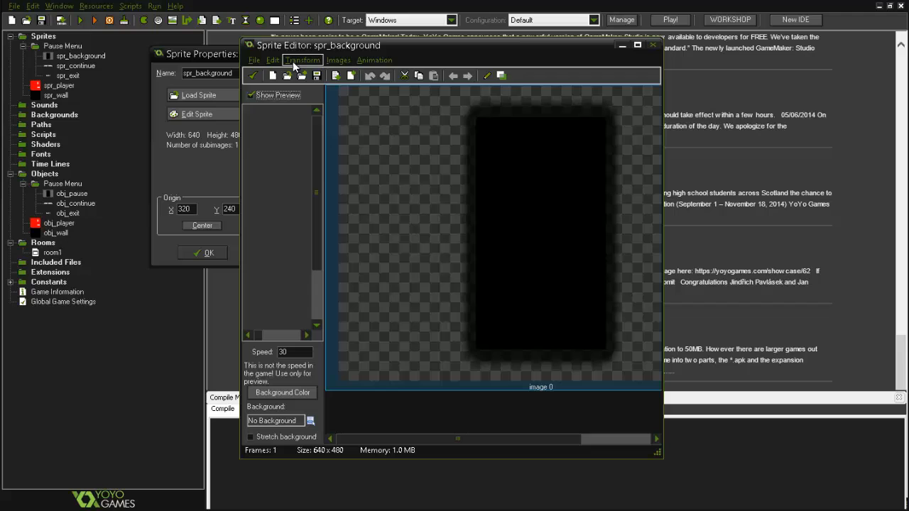
{"action": "left_click", "coordinate": [302, 60]}
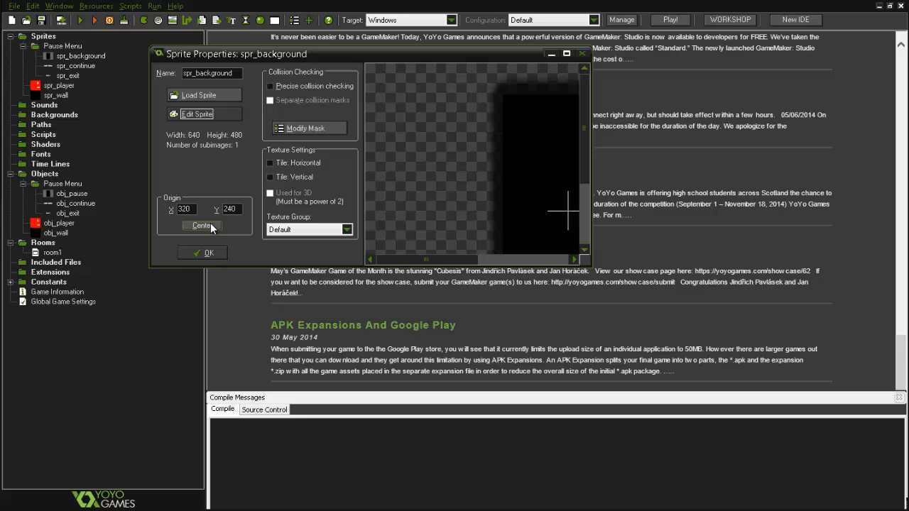
Inspect spr_continue and spr_exit, stepping through each 150×36 sprite's two subimages
{"action": "left_click", "coordinate": [208, 253]}
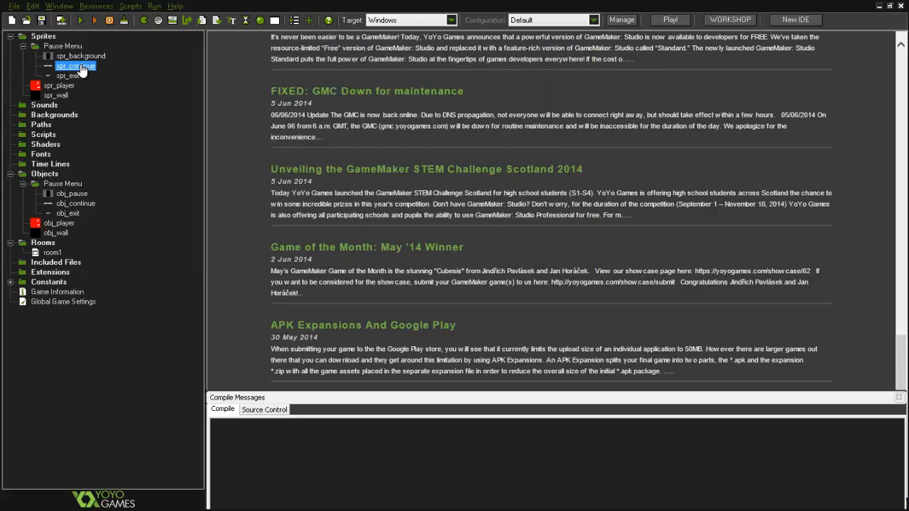
{"action": "double_click", "coordinate": [76, 65]}
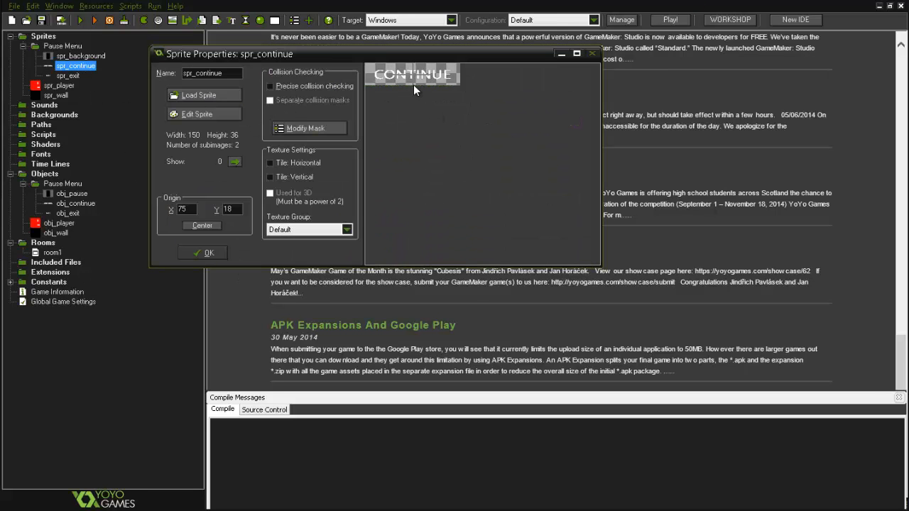
{"action": "mouse_move", "coordinate": [354, 136]}
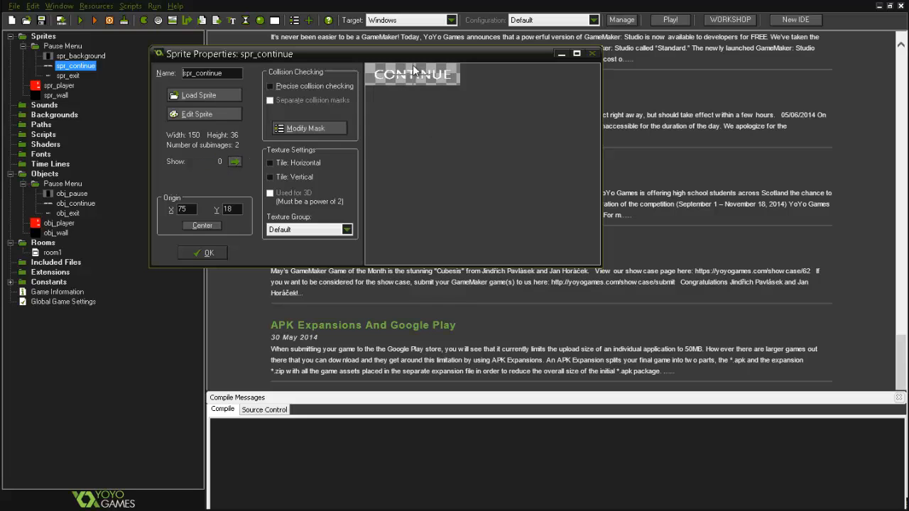
{"action": "left_click", "coordinate": [234, 162]}
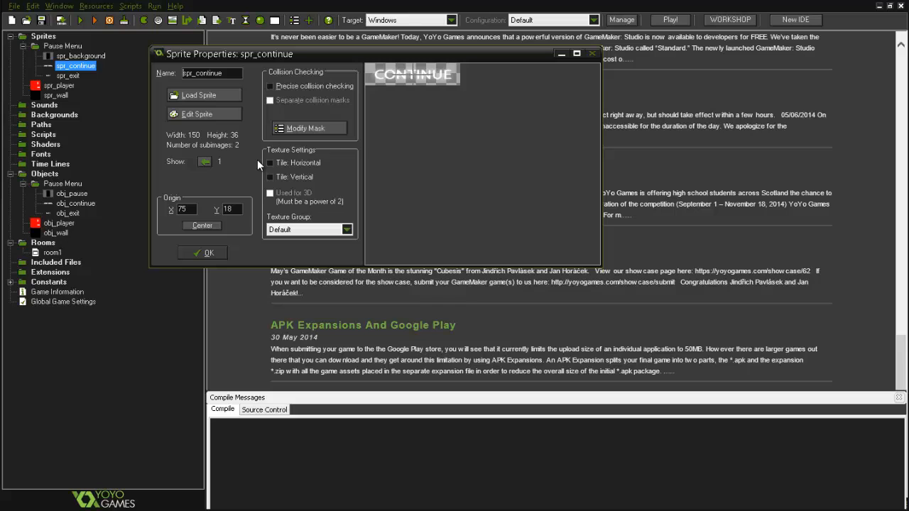
{"action": "mouse_move", "coordinate": [383, 82]}
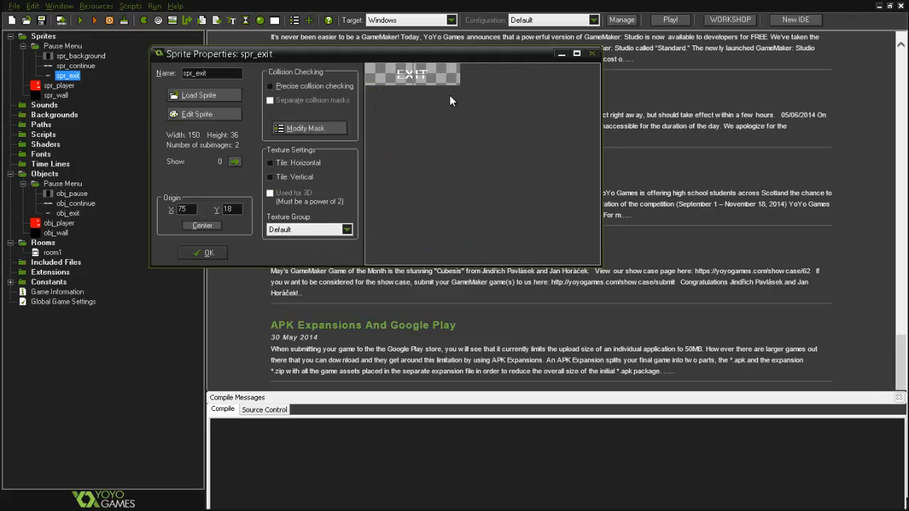
{"action": "mouse_move", "coordinate": [225, 170]}
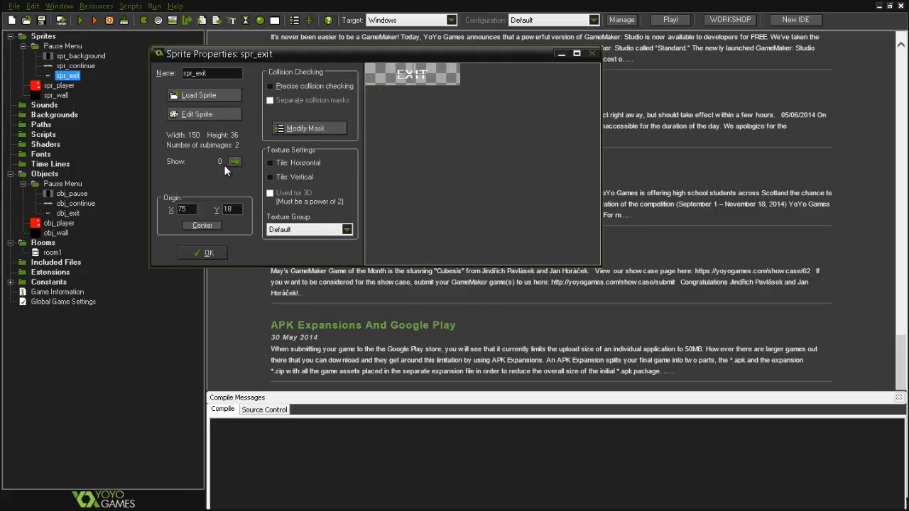
{"action": "left_click", "coordinate": [234, 161]}
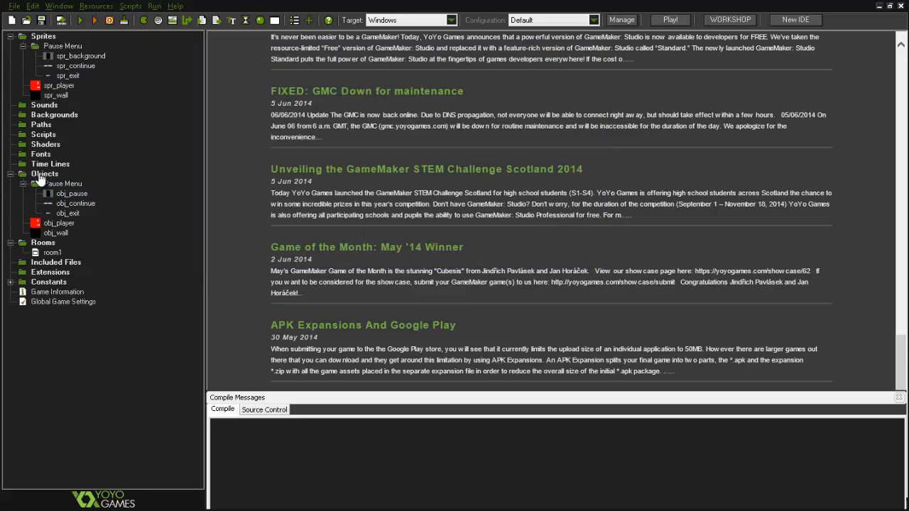
Open the code of obj_pause's Create event
{"action": "double_click", "coordinate": [71, 193]}
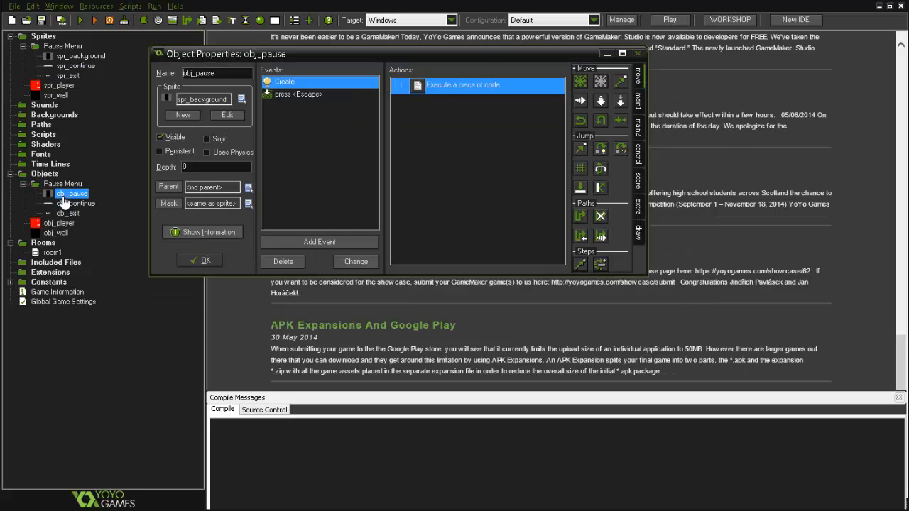
{"action": "mouse_move", "coordinate": [320, 85]}
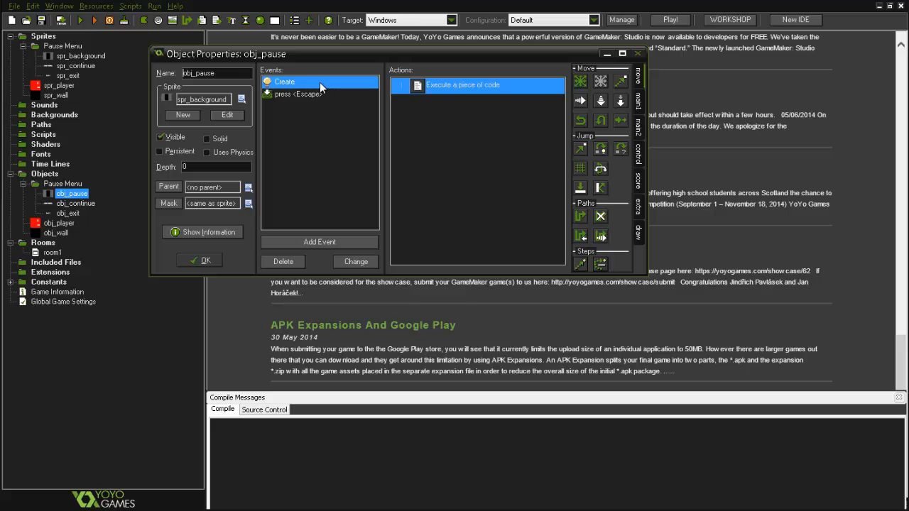
{"action": "left_click", "coordinate": [461, 85]}
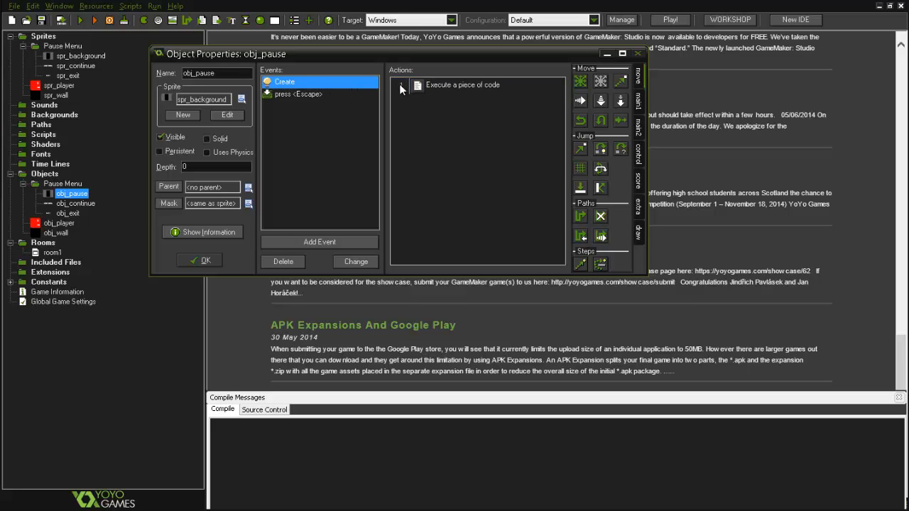
{"action": "double_click", "coordinate": [461, 84]}
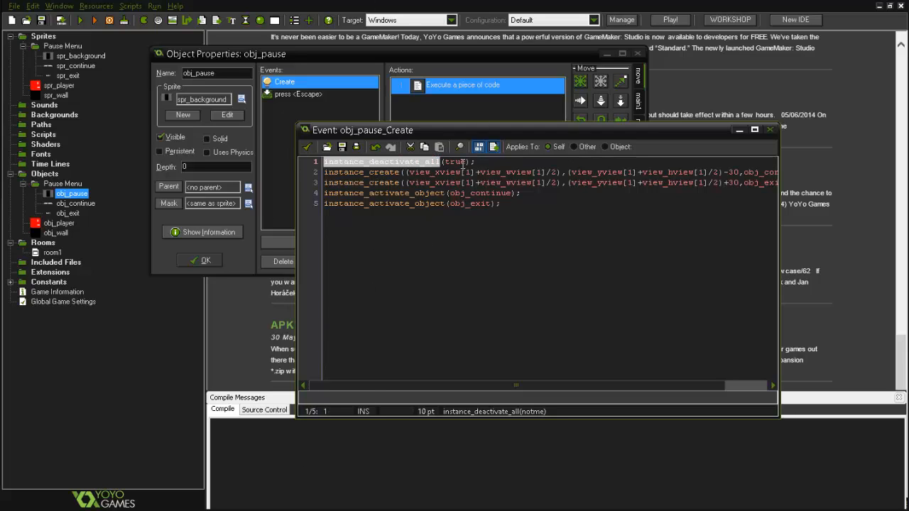
Review the lines deactivating everything, creating obj_continue and obj_exit, and reactivating them
{"action": "double_click", "coordinate": [455, 161]}
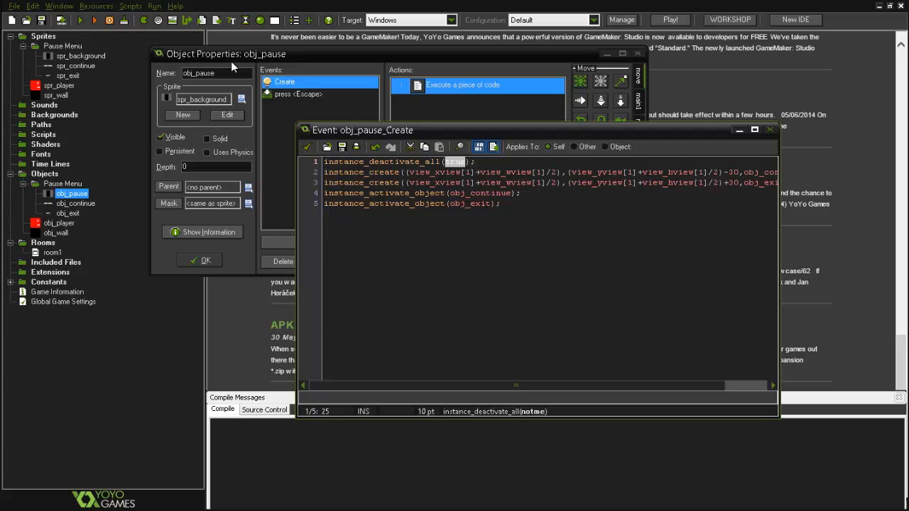
{"action": "mouse_move", "coordinate": [277, 70]}
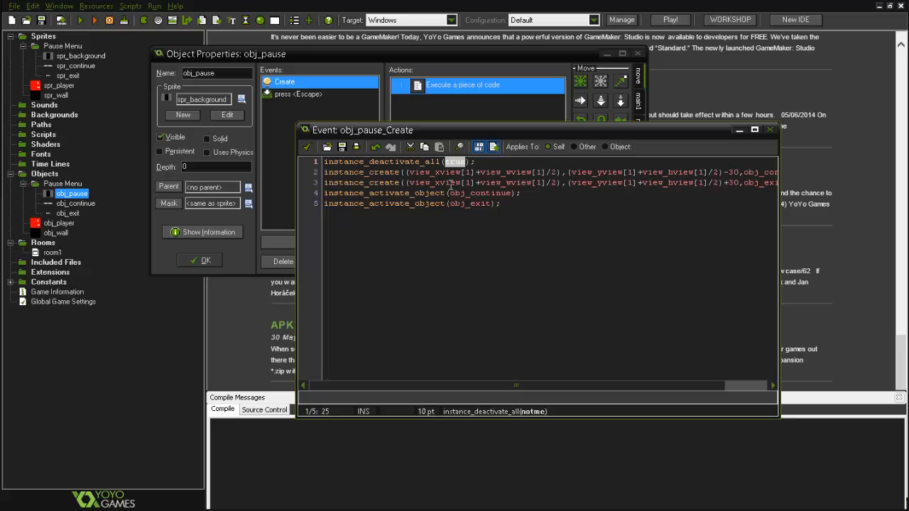
{"action": "mouse_move", "coordinate": [671, 335]}
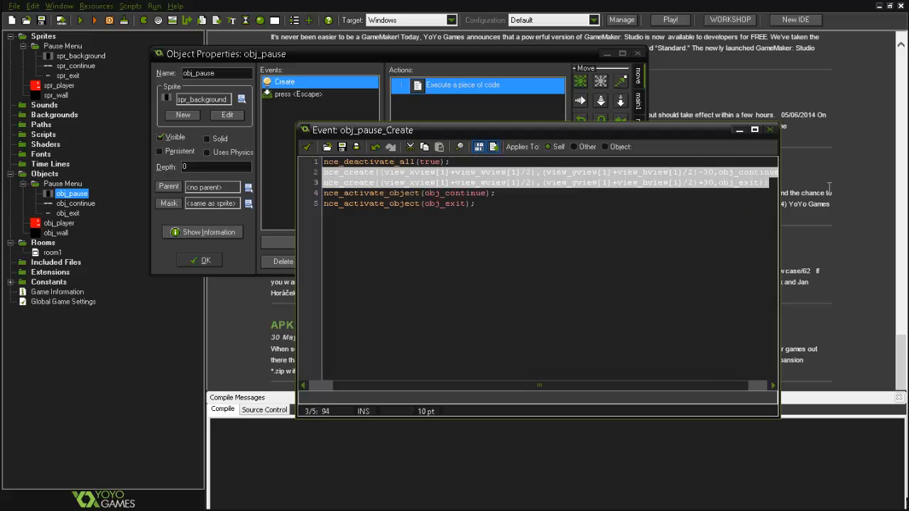
{"action": "left_click", "coordinate": [769, 182]}
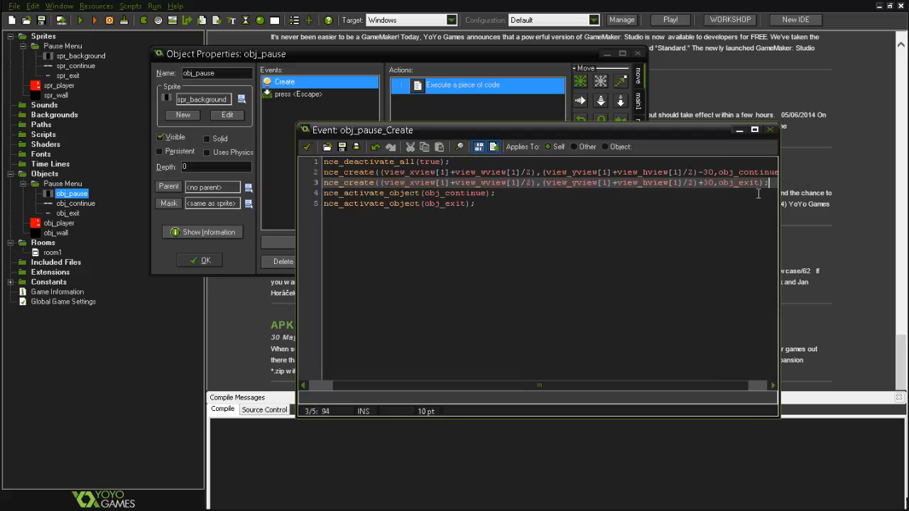
{"action": "left_click", "coordinate": [699, 172]}
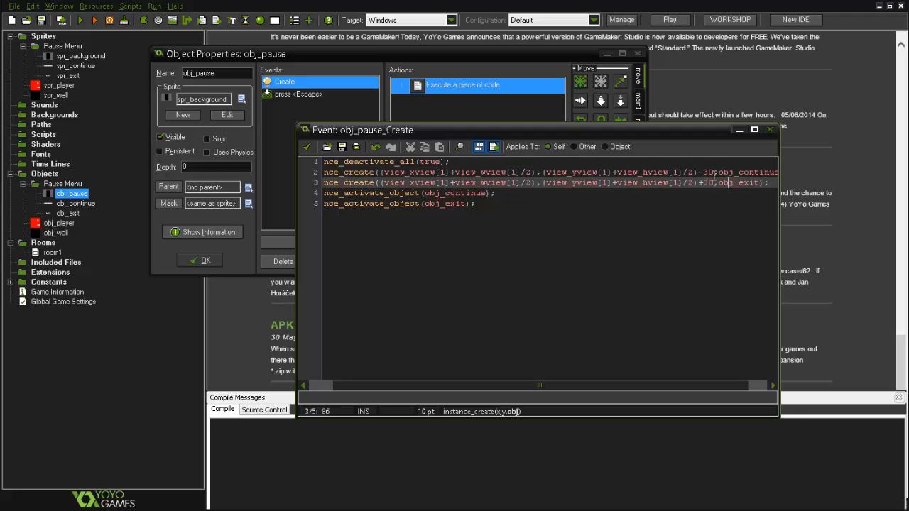
{"action": "scroll", "scroll_direction": "left", "scroll_amount": 3}
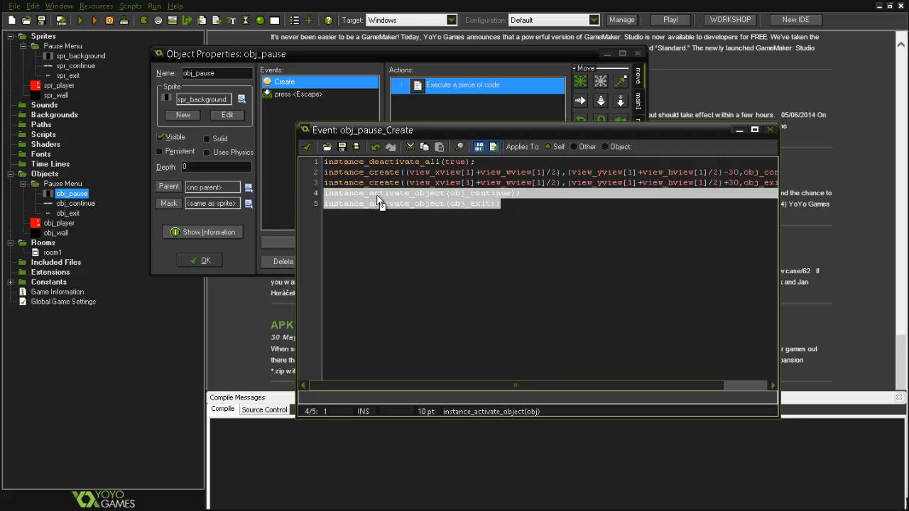
{"action": "left_click", "coordinate": [500, 204]}
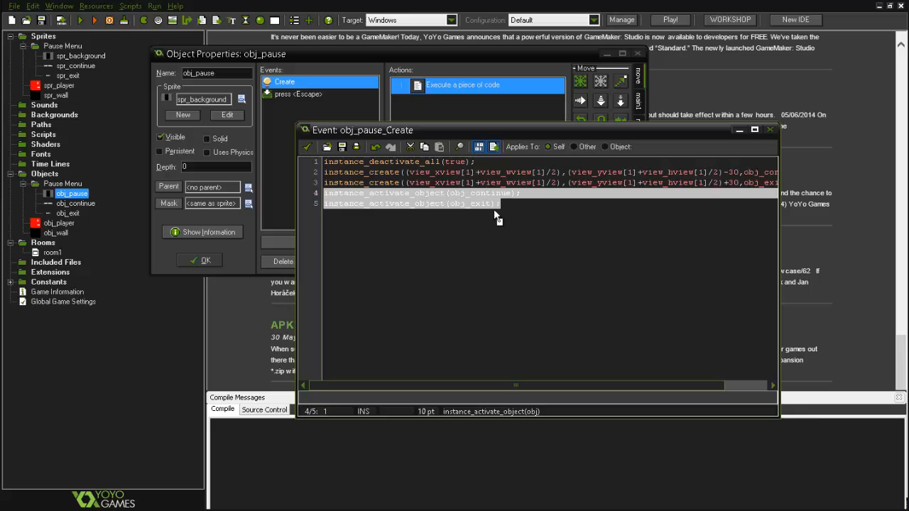
{"action": "left_click", "coordinate": [497, 203]}
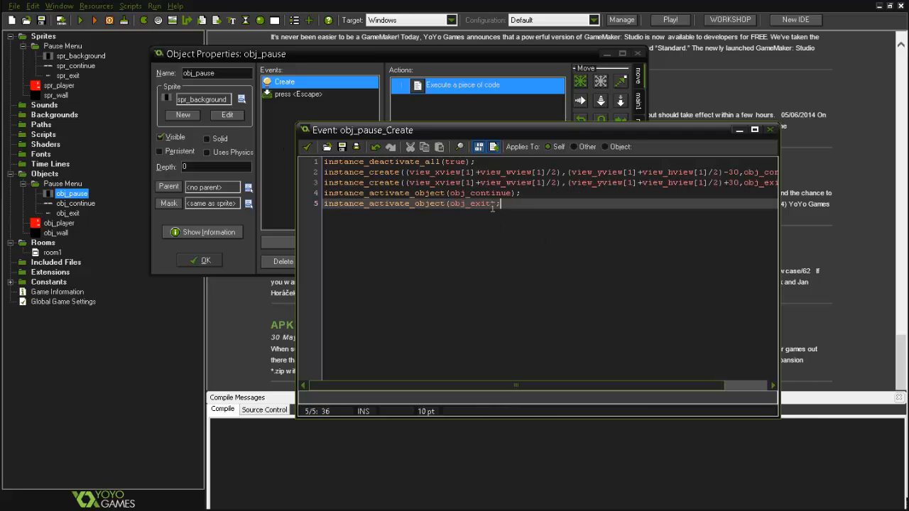
{"action": "left_click", "coordinate": [307, 147]}
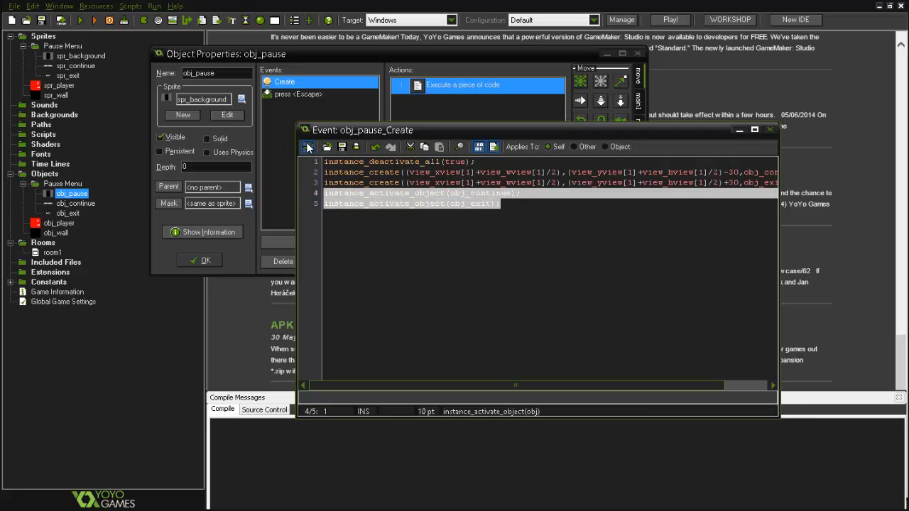
{"action": "left_click", "coordinate": [298, 93]}
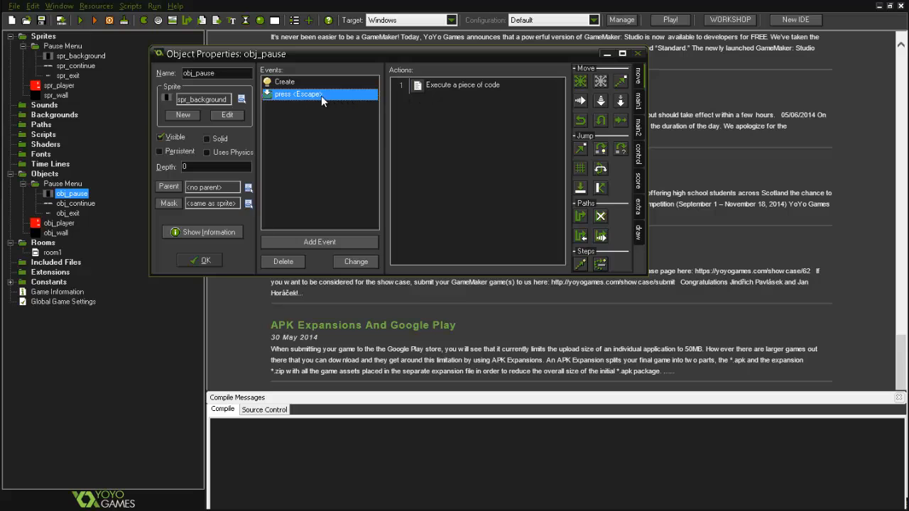
{"action": "double_click", "coordinate": [462, 85]}
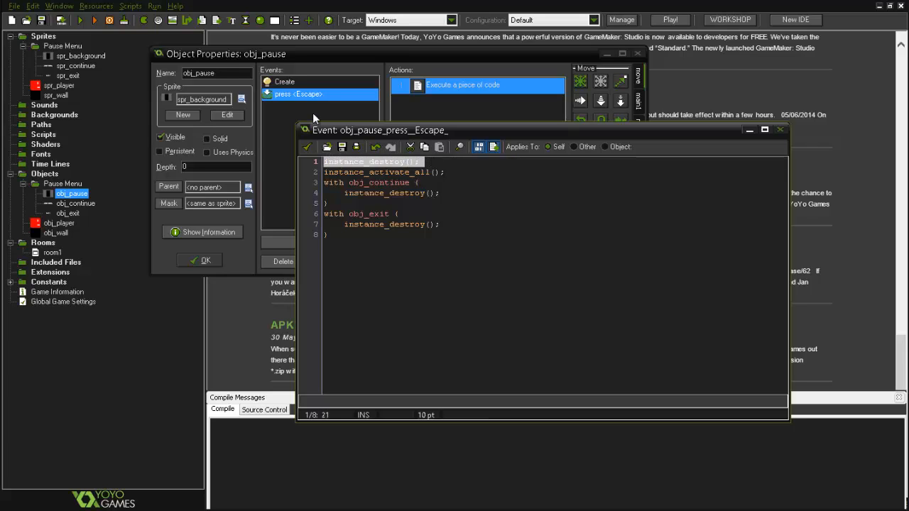
{"action": "mouse_move", "coordinate": [449, 54]}
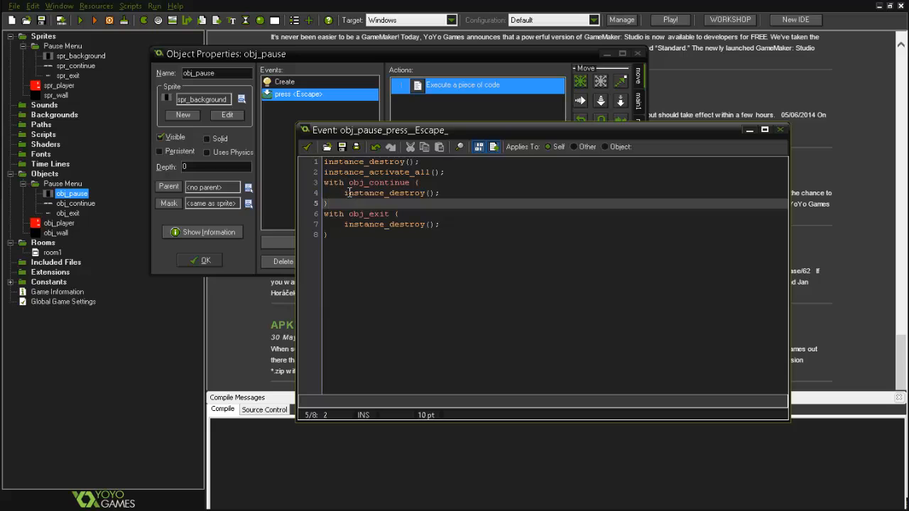
{"action": "double_click", "coordinate": [376, 182]}
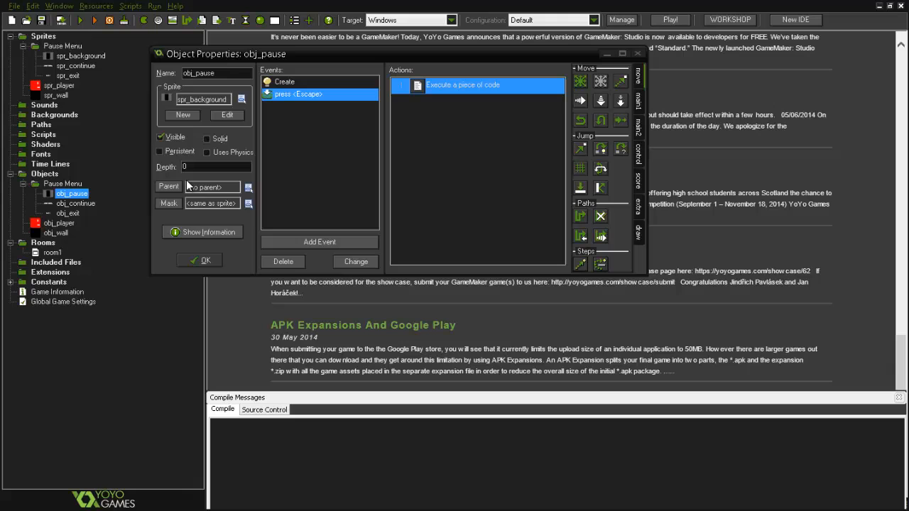
{"action": "mouse_move", "coordinate": [323, 141]}
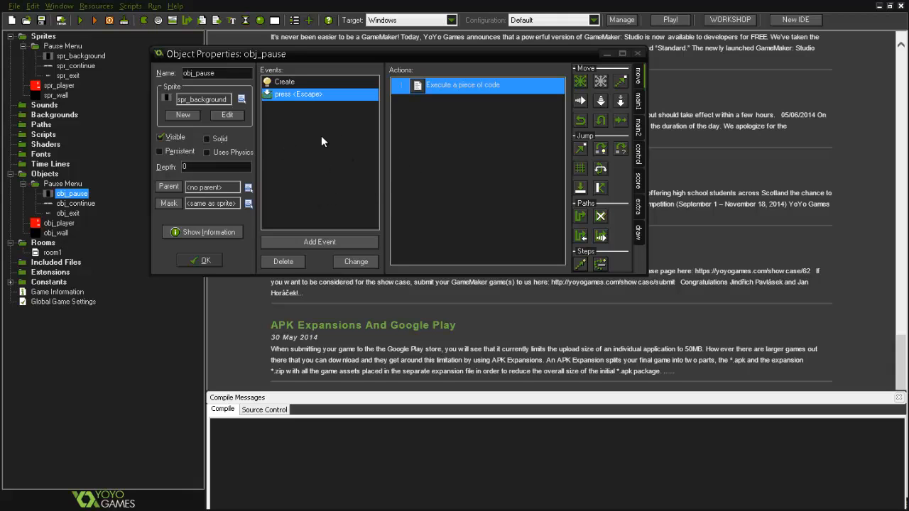
View the CONTINUE button sprite's second subimage and close its properties
{"action": "double_click", "coordinate": [75, 203]}
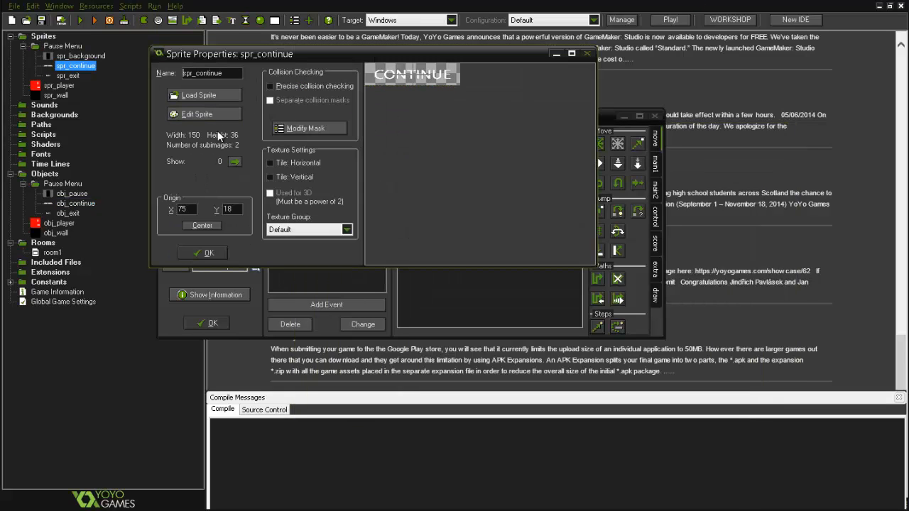
{"action": "left_click", "coordinate": [197, 114]}
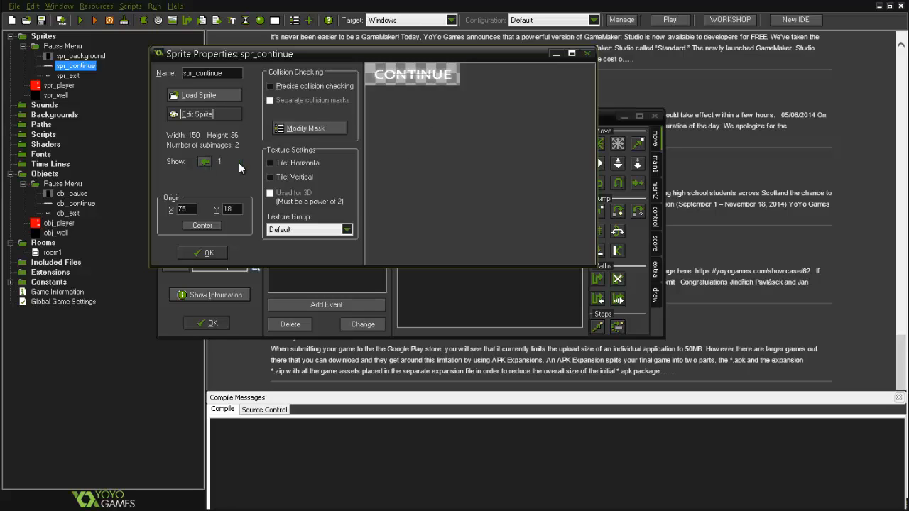
{"action": "left_click", "coordinate": [208, 252]}
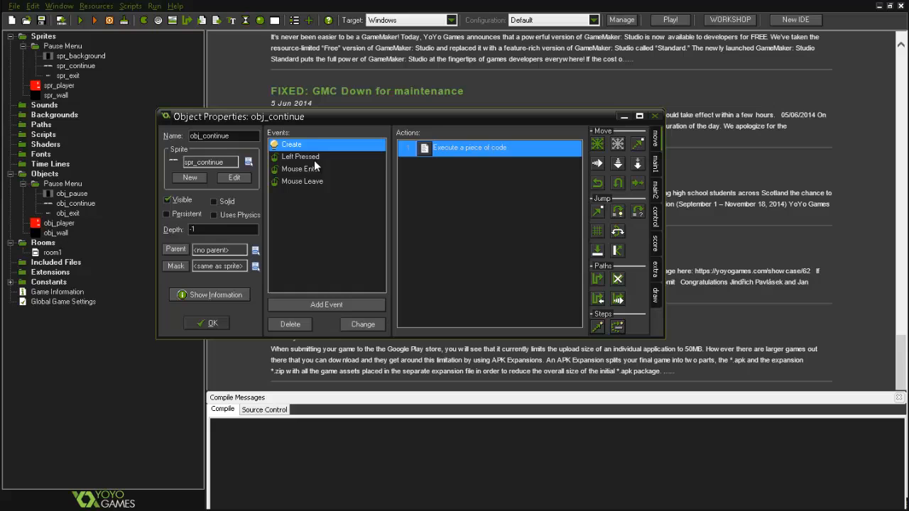
Read obj_continue's Left Pressed and Mouse Enter event code
{"action": "left_click", "coordinate": [300, 156]}
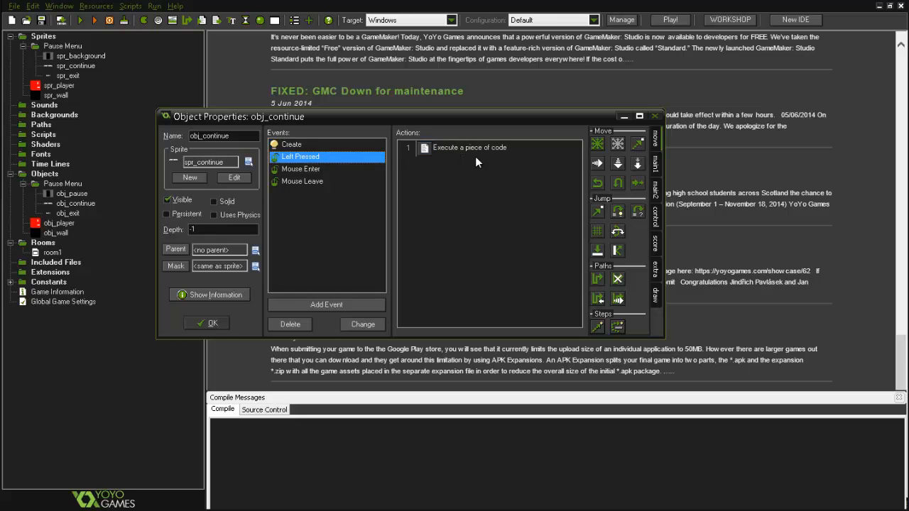
{"action": "double_click", "coordinate": [469, 147]}
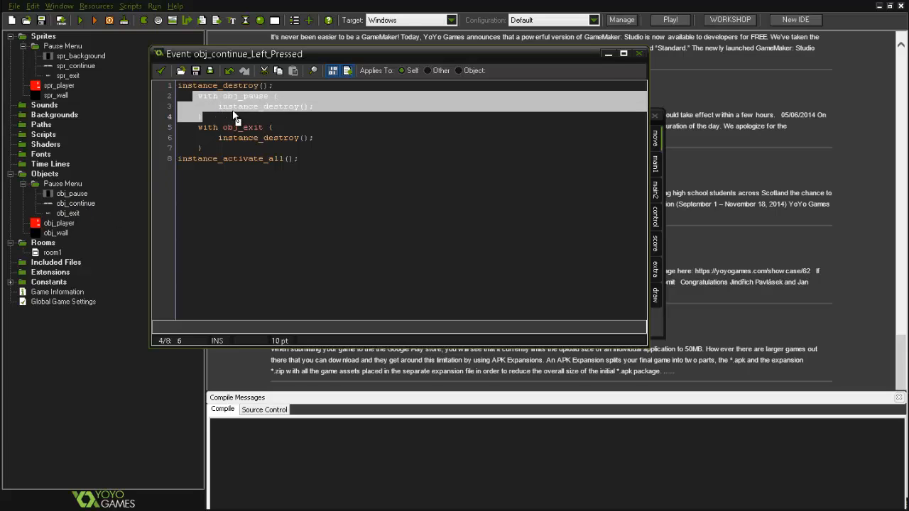
{"action": "double_click", "coordinate": [258, 137]}
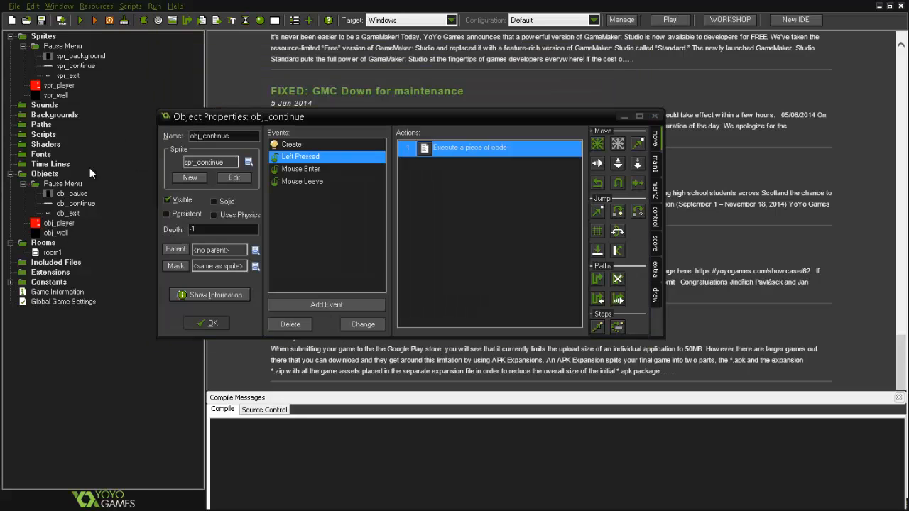
{"action": "double_click", "coordinate": [71, 193]}
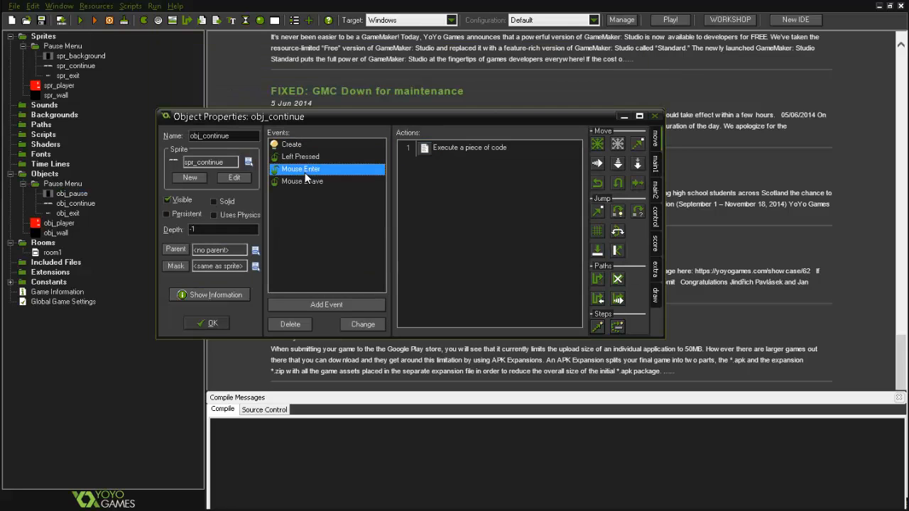
{"action": "left_click", "coordinate": [469, 146]}
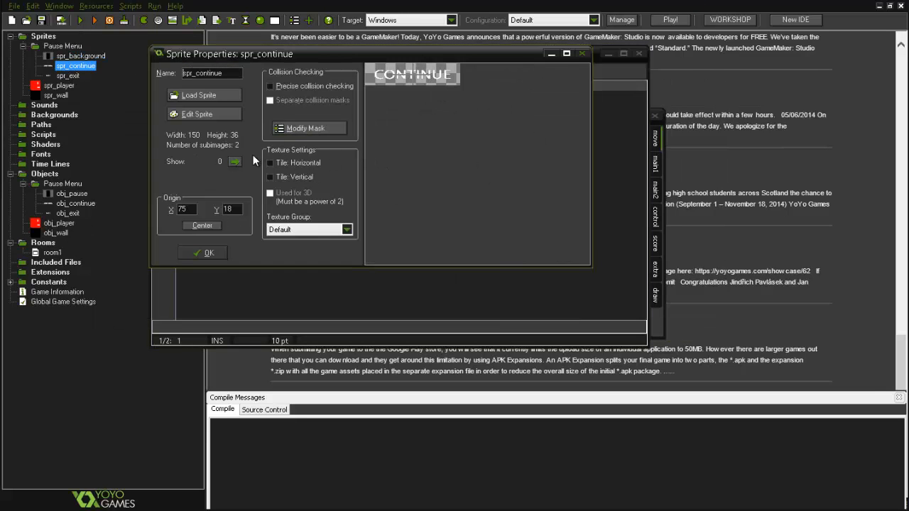
{"action": "left_click", "coordinate": [234, 161]}
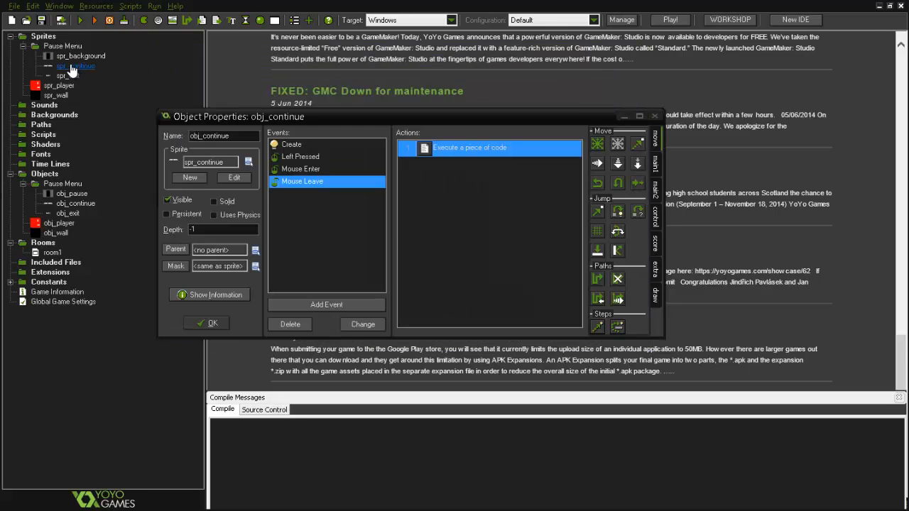
Return the CONTINUE sprite to its first subimage and close obj_continue's properties
{"action": "double_click", "coordinate": [75, 66]}
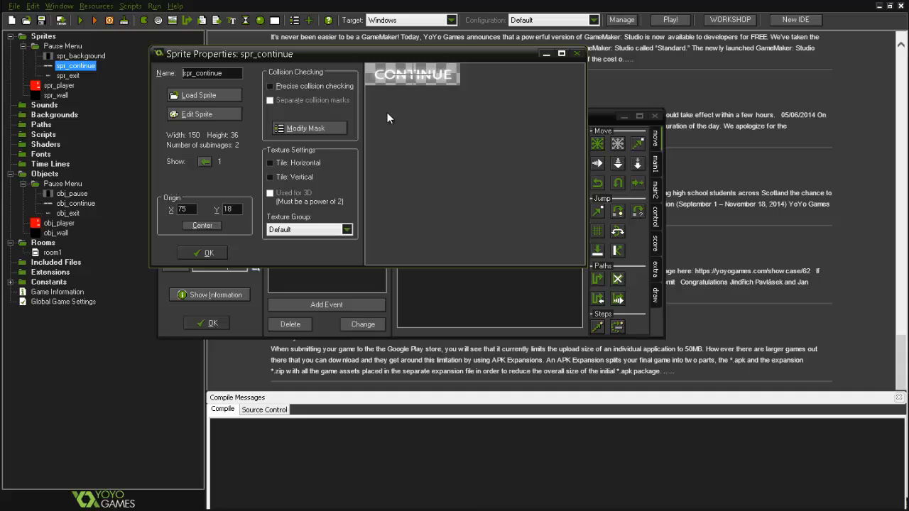
{"action": "left_click", "coordinate": [204, 162]}
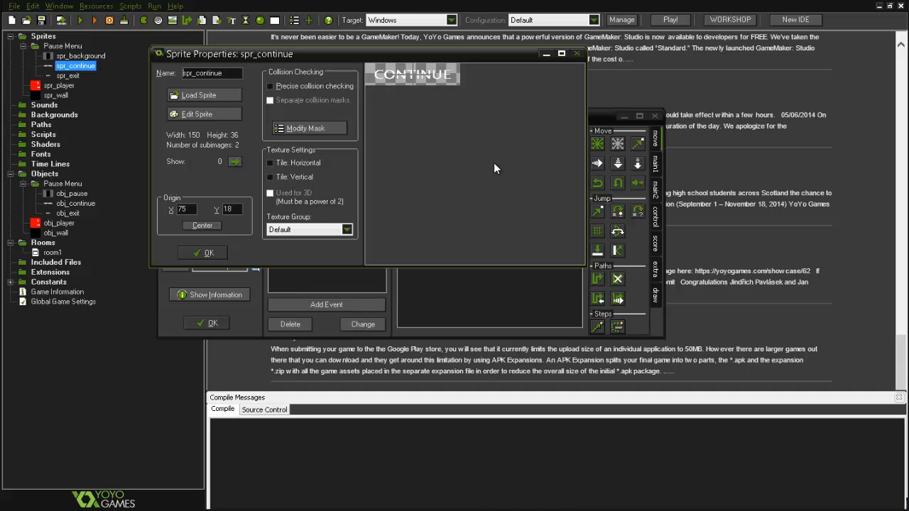
{"action": "mouse_move", "coordinate": [534, 225]}
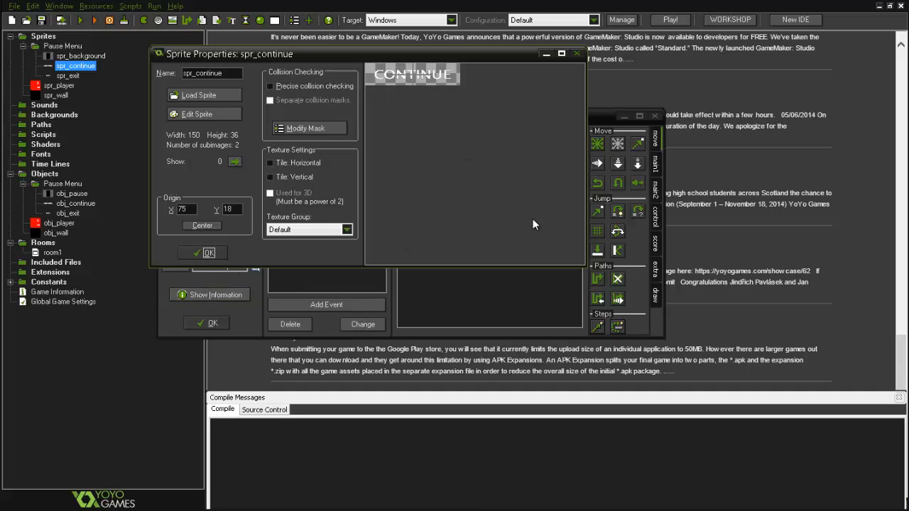
{"action": "left_click", "coordinate": [209, 252]}
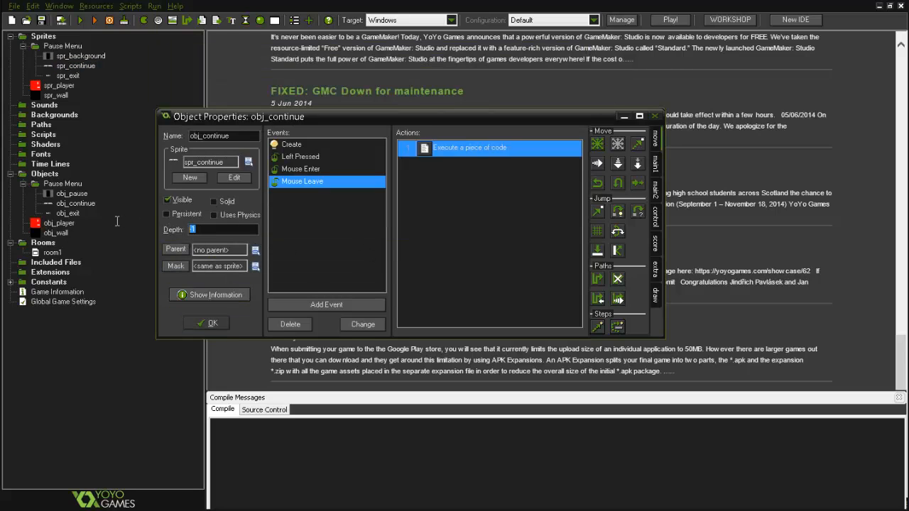
{"action": "double_click", "coordinate": [71, 193]}
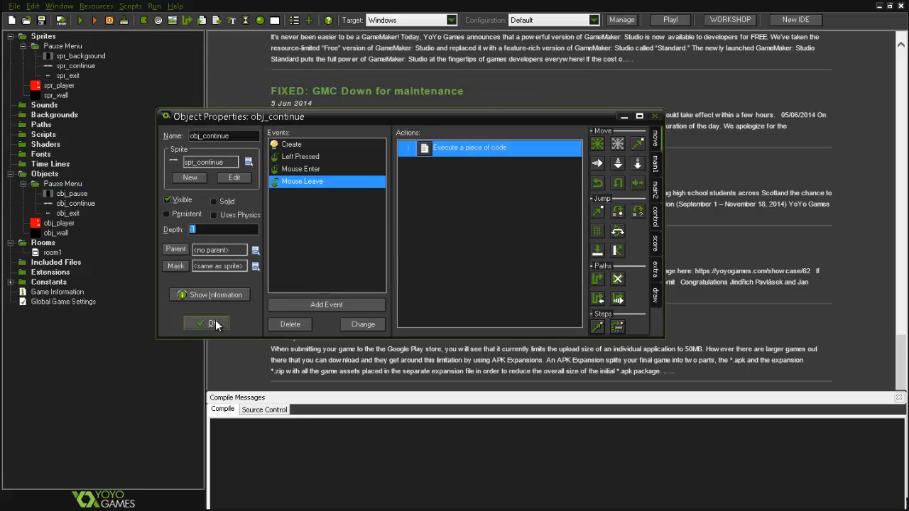
{"action": "left_click", "coordinate": [206, 323]}
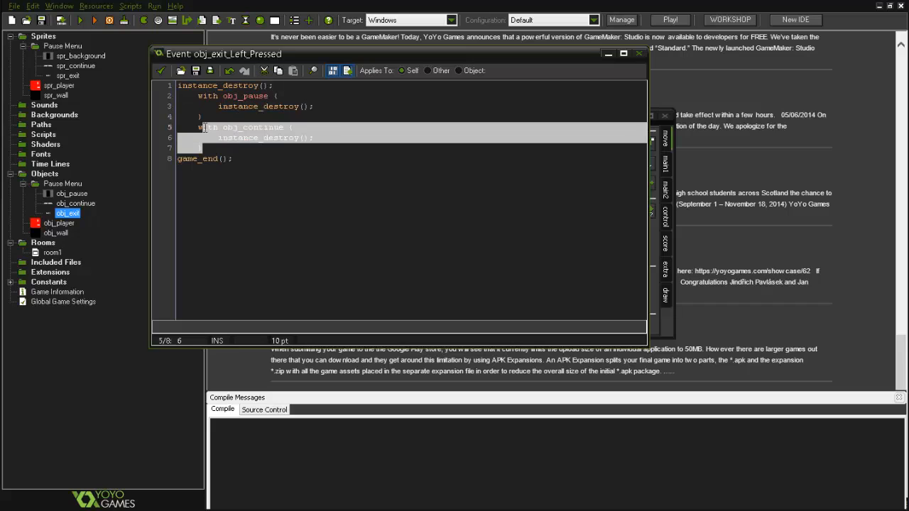
{"action": "left_click", "coordinate": [199, 159]}
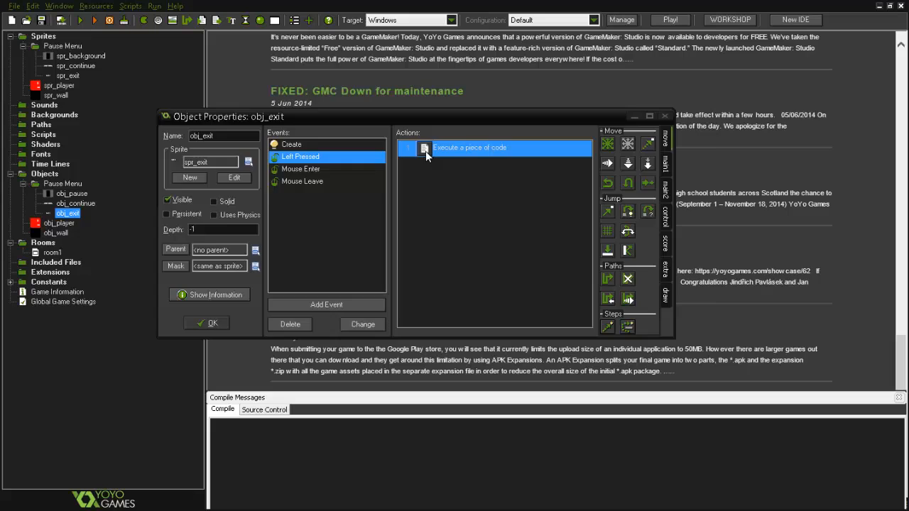
{"action": "double_click", "coordinate": [470, 147]}
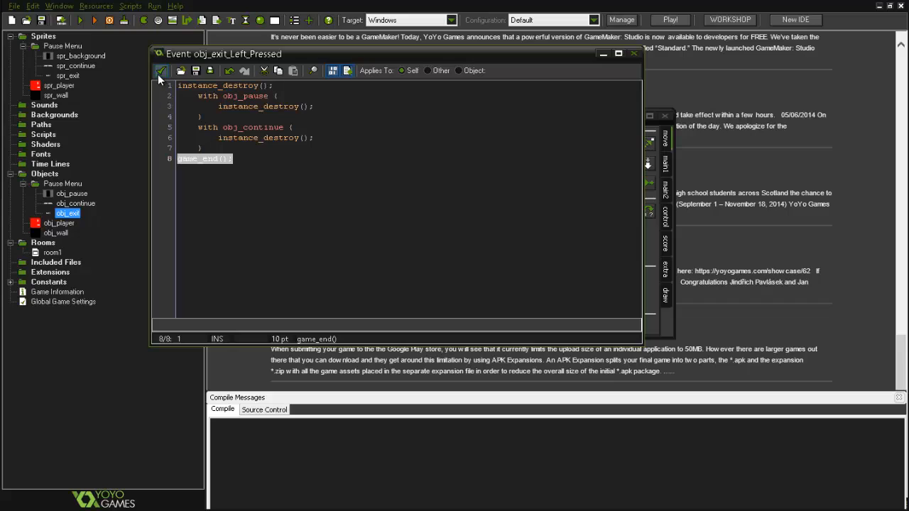
{"action": "mouse_move", "coordinate": [268, 183]}
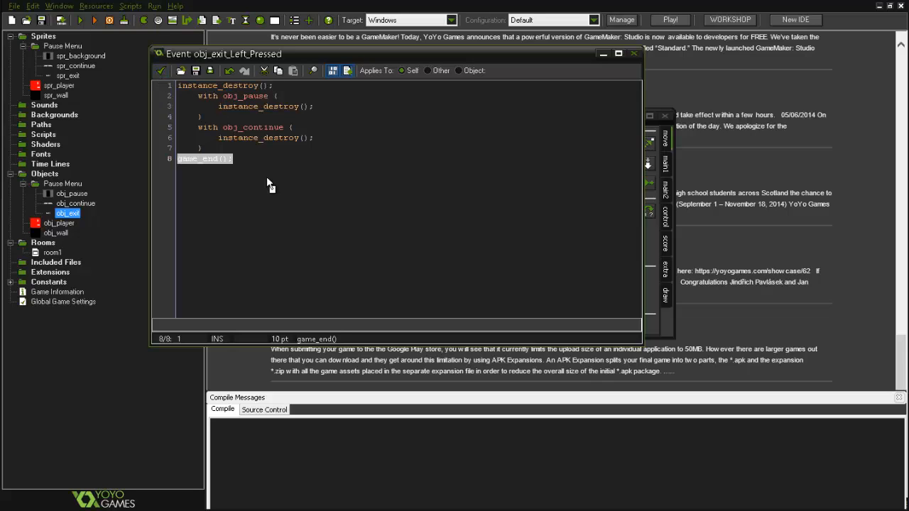
{"action": "mouse_move", "coordinate": [144, 83]}
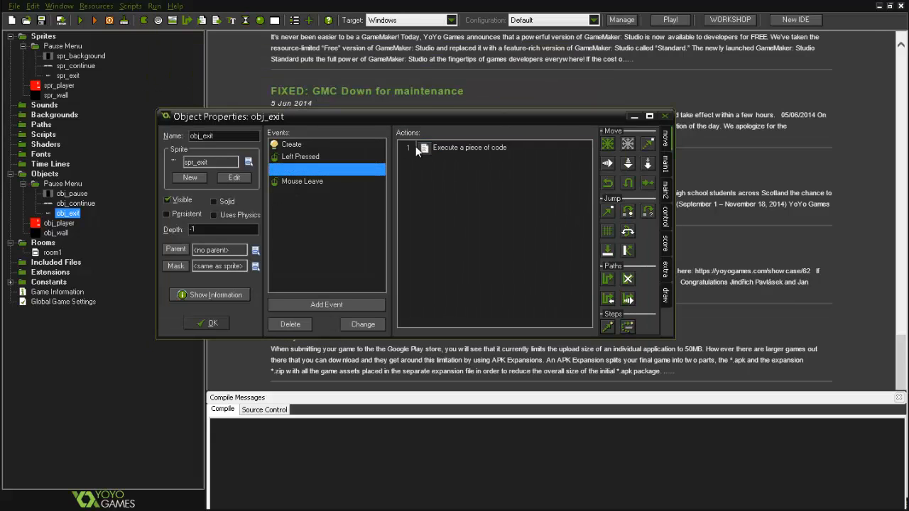
{"action": "left_click", "coordinate": [301, 169]}
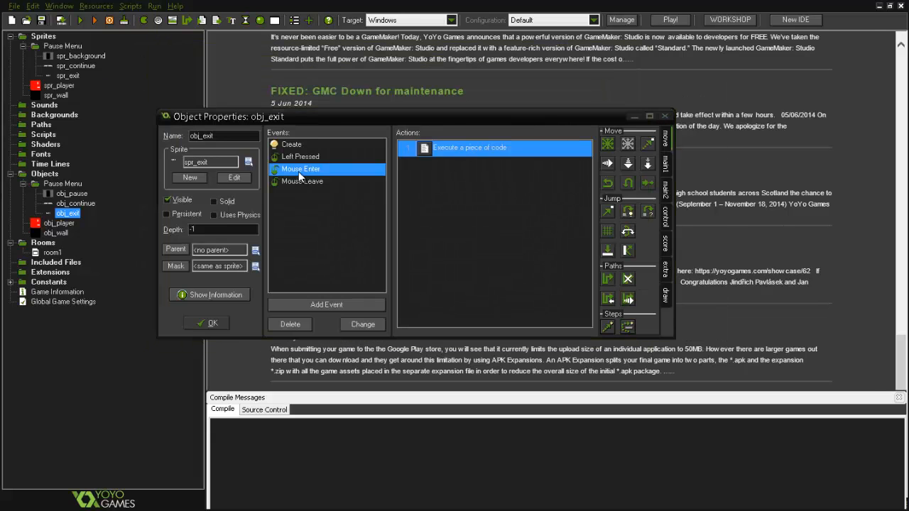
{"action": "double_click", "coordinate": [470, 148]}
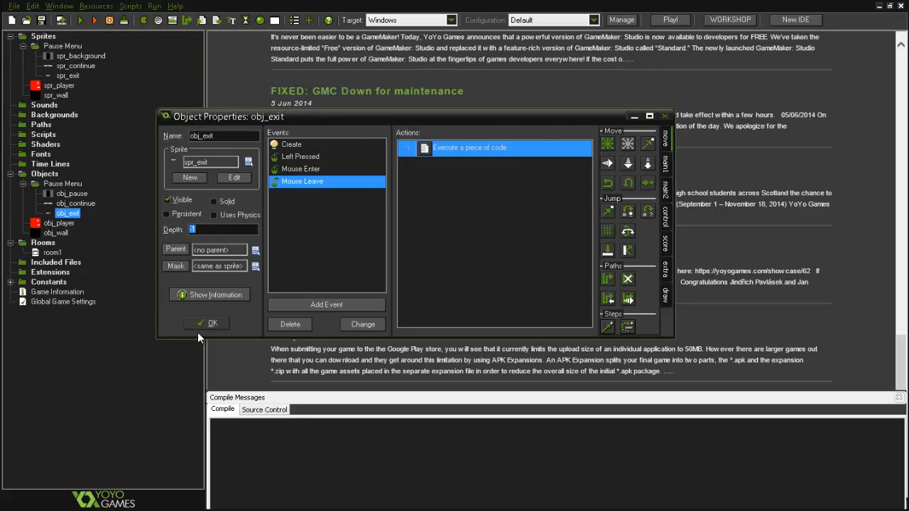
{"action": "left_click", "coordinate": [206, 323]}
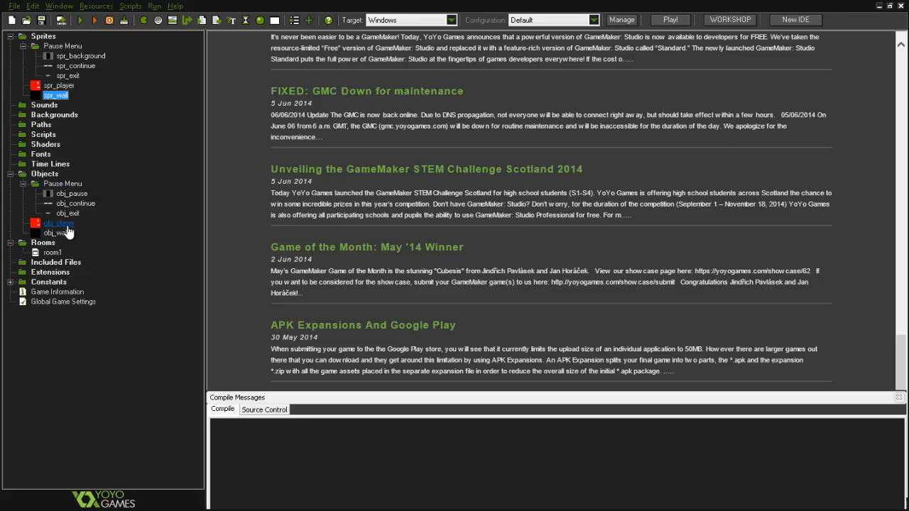
{"action": "double_click", "coordinate": [58, 222]}
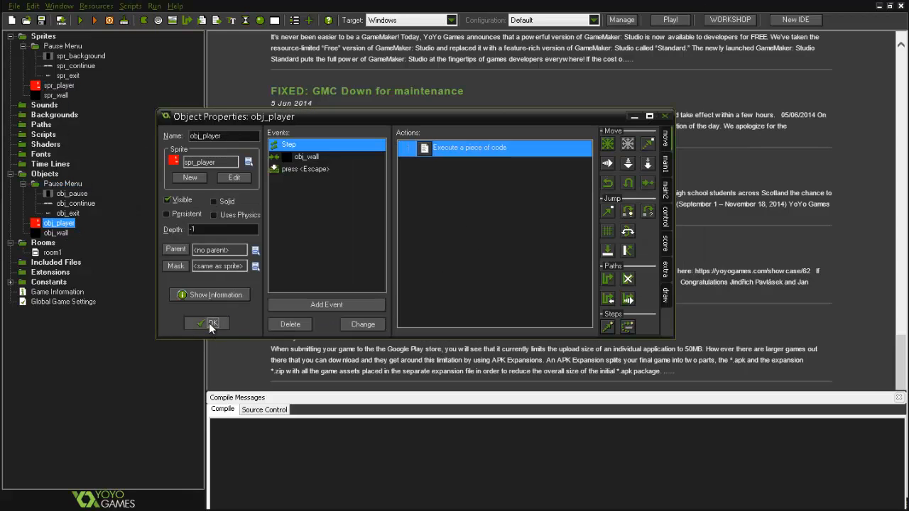
{"action": "left_click", "coordinate": [205, 324]}
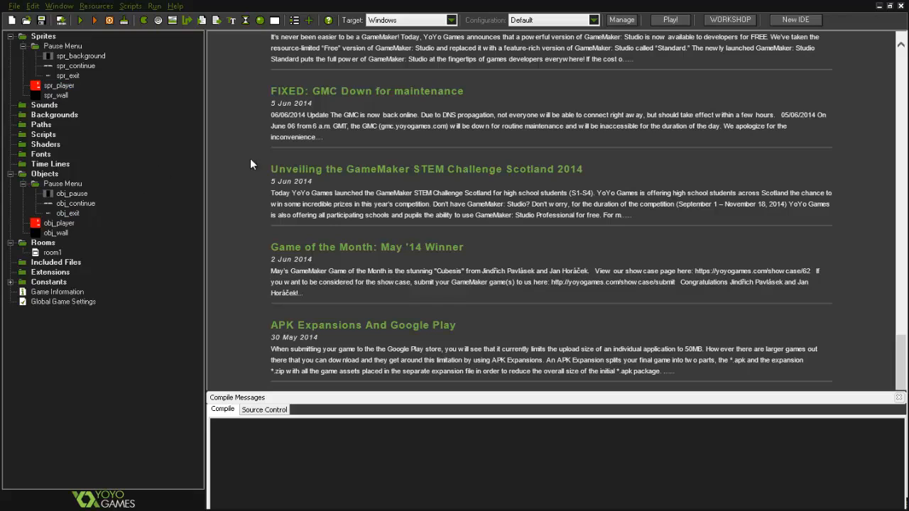
{"action": "mouse_move", "coordinate": [74, 44]}
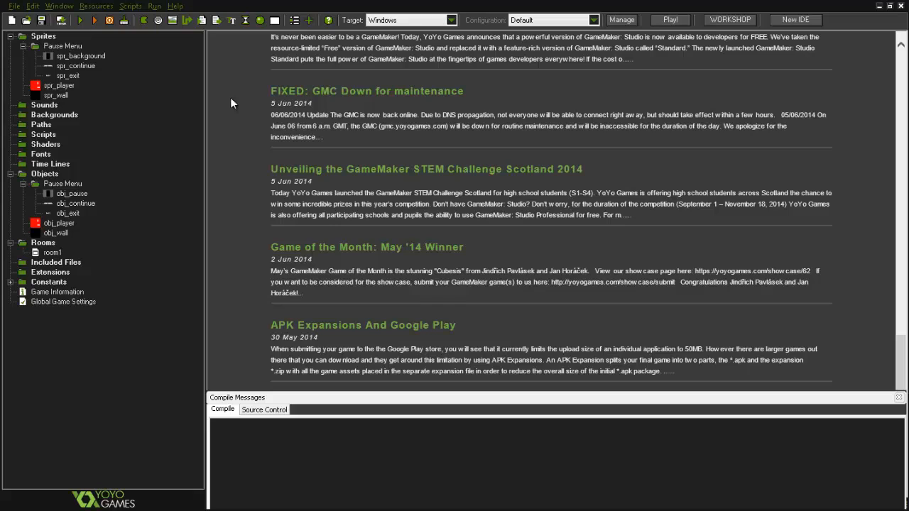
{"action": "left_click", "coordinate": [55, 95]}
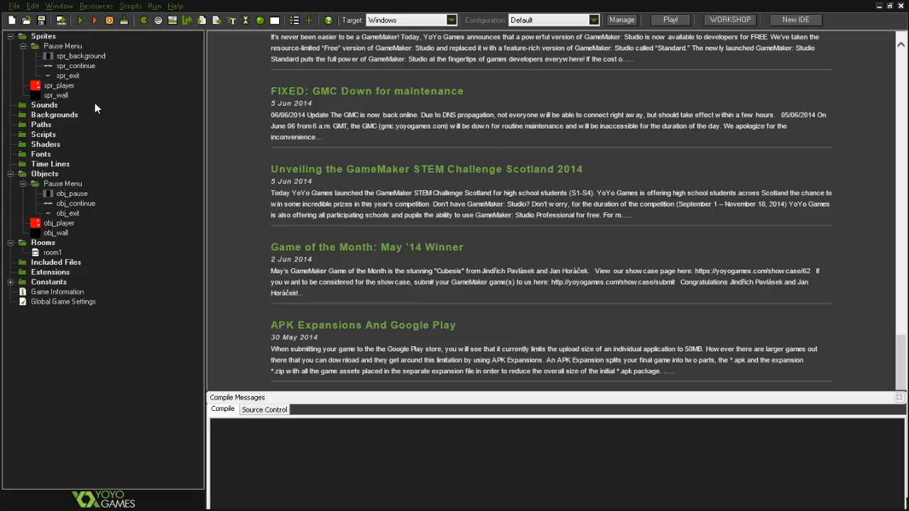
{"action": "left_click", "coordinate": [59, 223]}
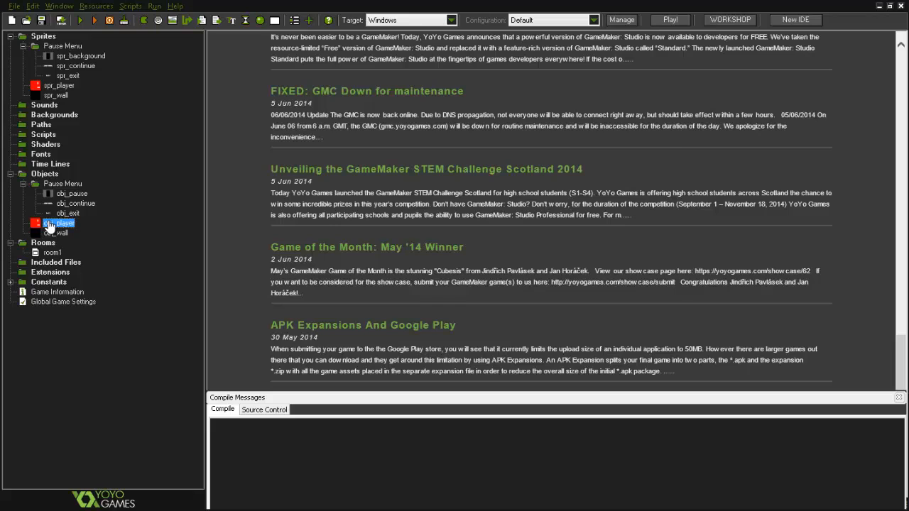
{"action": "double_click", "coordinate": [58, 222]}
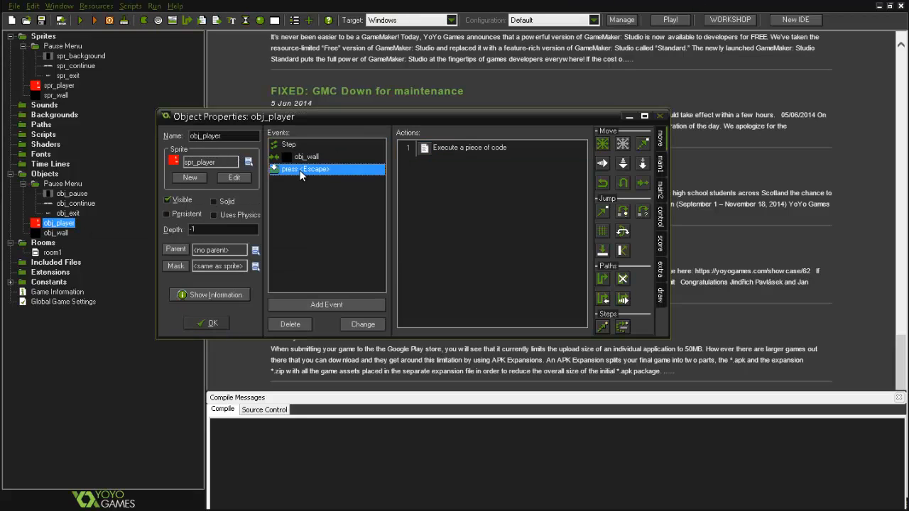
{"action": "mouse_move", "coordinate": [344, 176]}
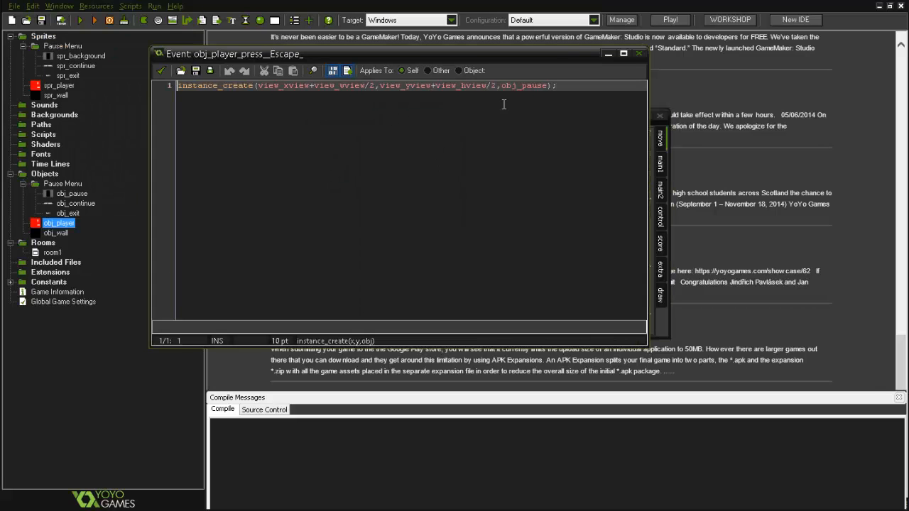
{"action": "triple_click", "coordinate": [355, 85]}
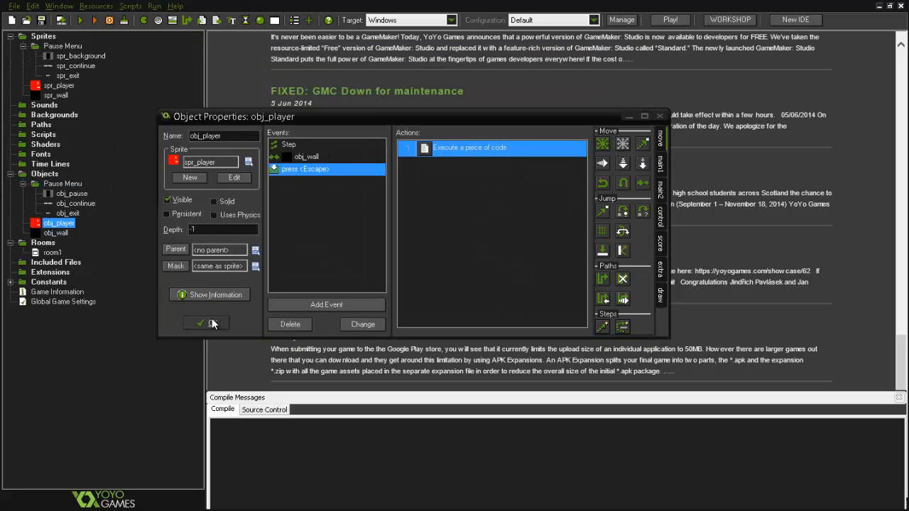
{"action": "left_click", "coordinate": [206, 324]}
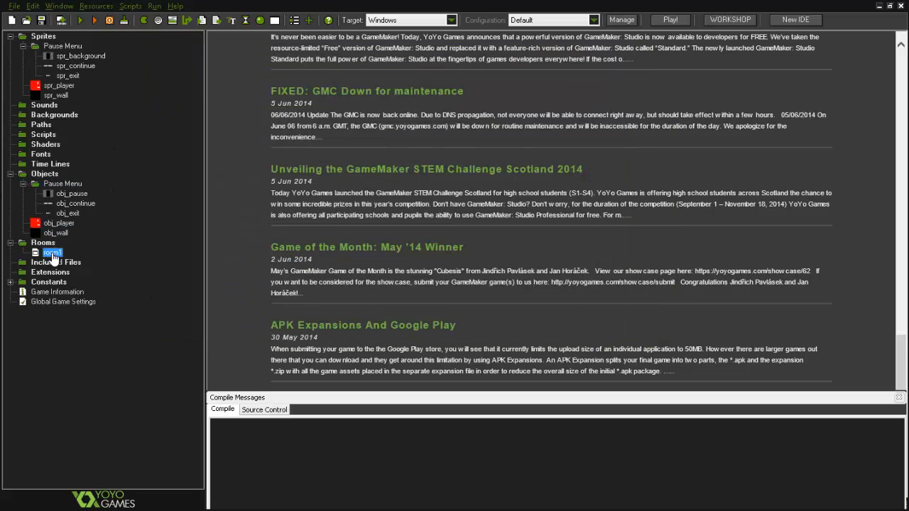
Compile and test-run the platformer, then close the game and reopen the continue button object
{"action": "double_click", "coordinate": [51, 253]}
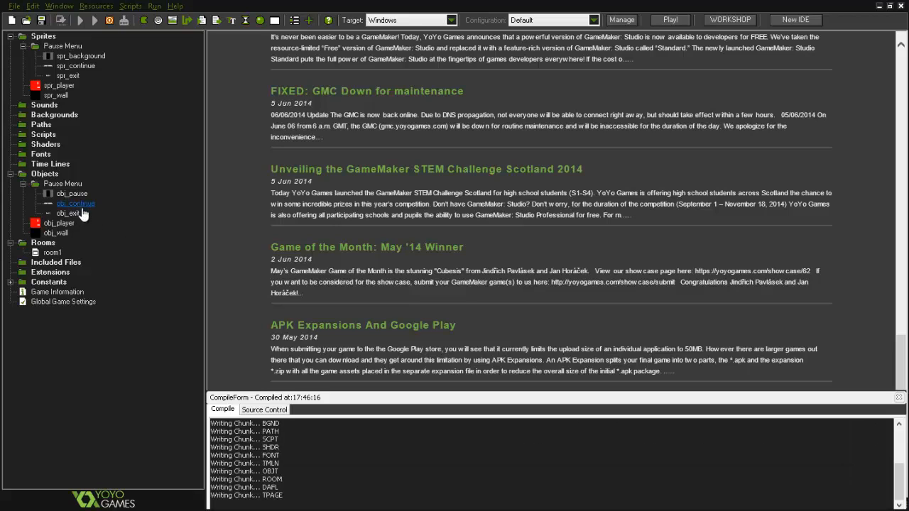
{"action": "left_click", "coordinate": [669, 19]}
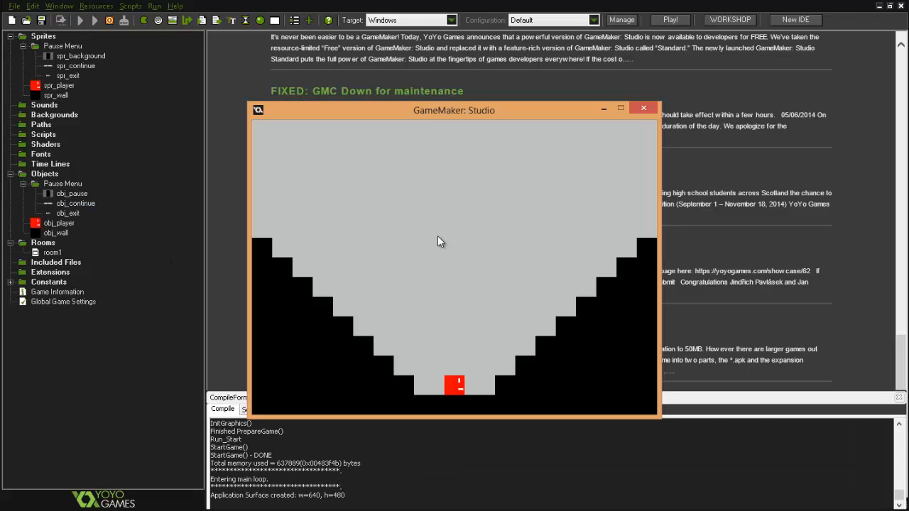
{"action": "mouse_move", "coordinate": [460, 289]}
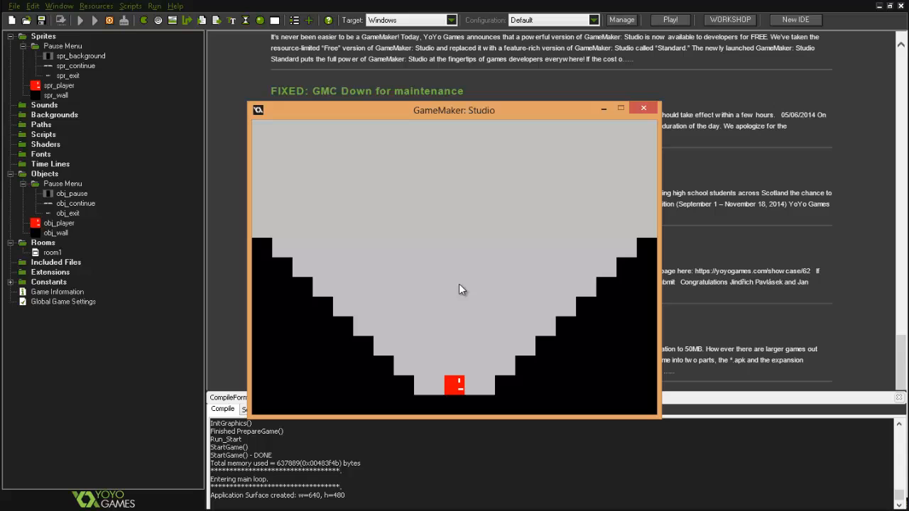
{"action": "double_click", "coordinate": [75, 203]}
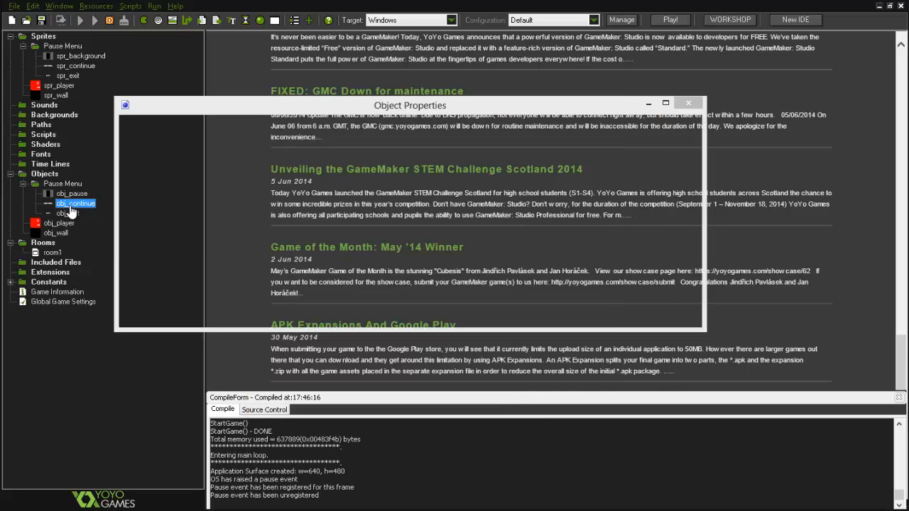
{"action": "double_click", "coordinate": [75, 203]}
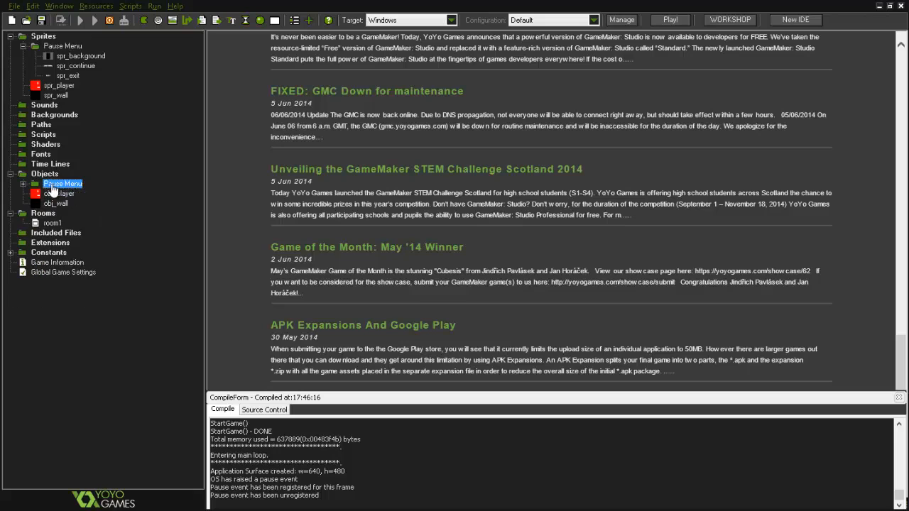
{"action": "double_click", "coordinate": [71, 193]}
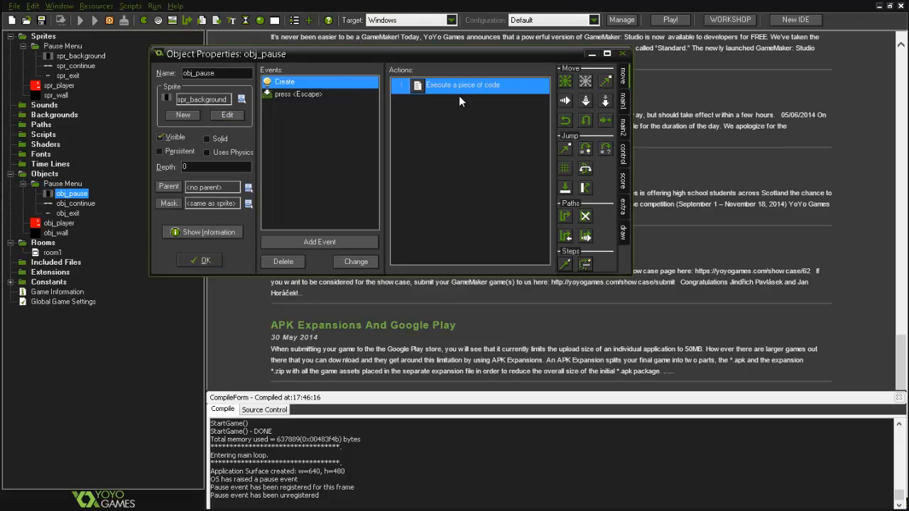
{"action": "double_click", "coordinate": [462, 84]}
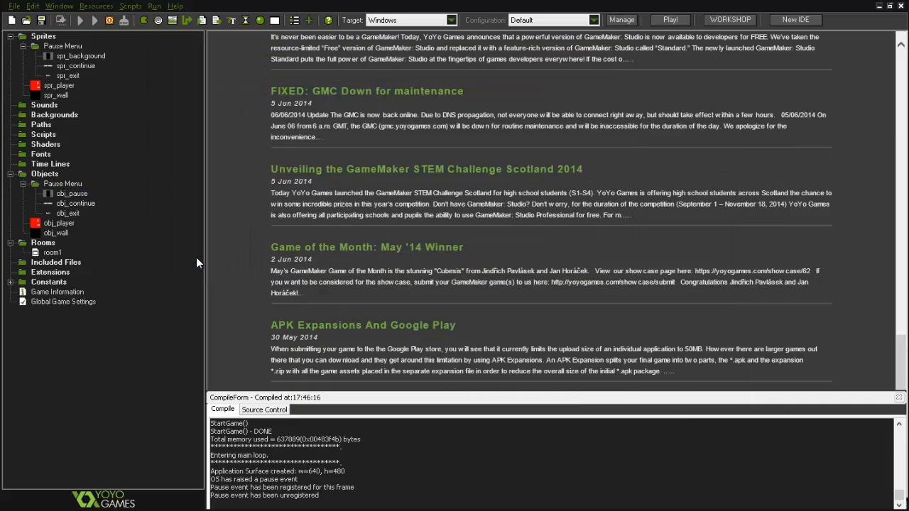
{"action": "left_click", "coordinate": [670, 19]}
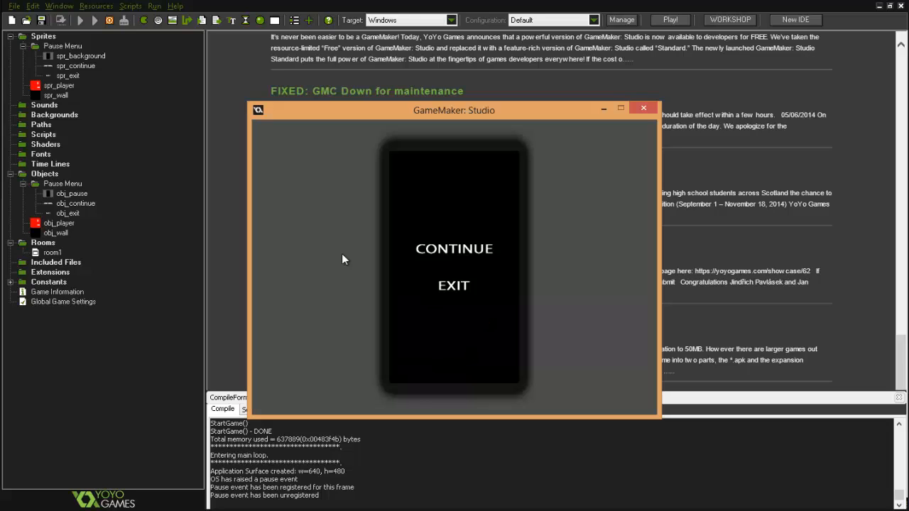
{"action": "mouse_move", "coordinate": [354, 344]}
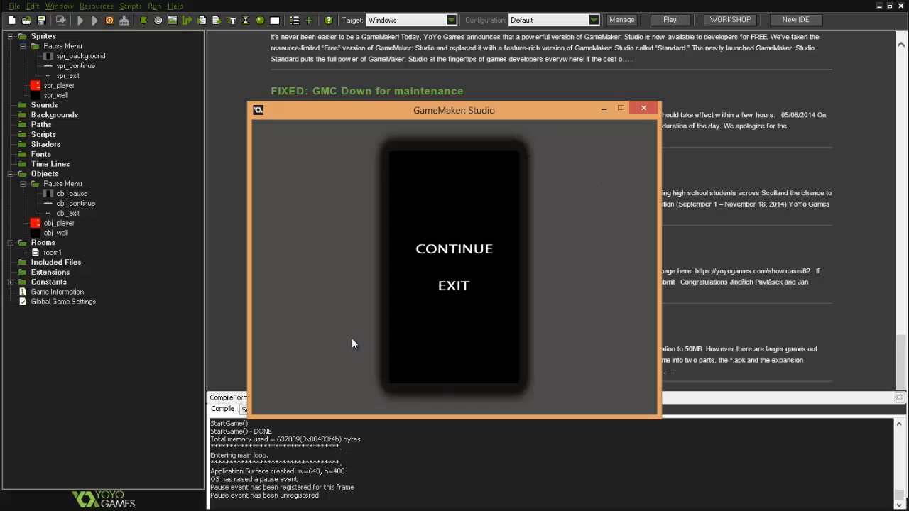
{"action": "mouse_move", "coordinate": [426, 297]}
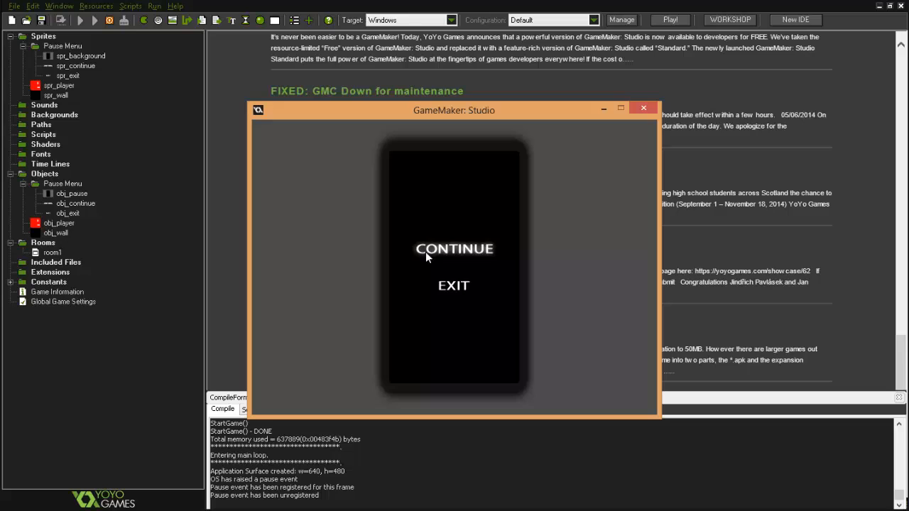
In the pause menu, try CONTINUE twice, then quit the game with EXIT
{"action": "left_click", "coordinate": [455, 248]}
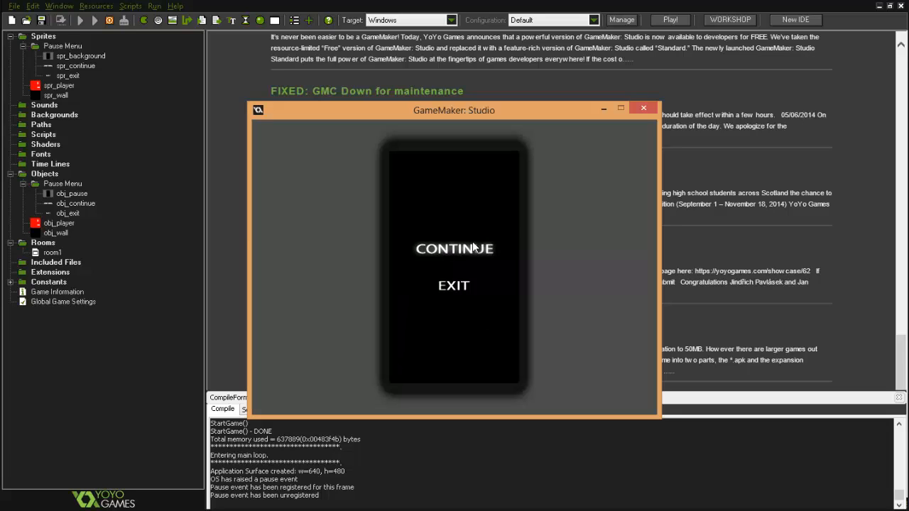
{"action": "left_click", "coordinate": [454, 248]}
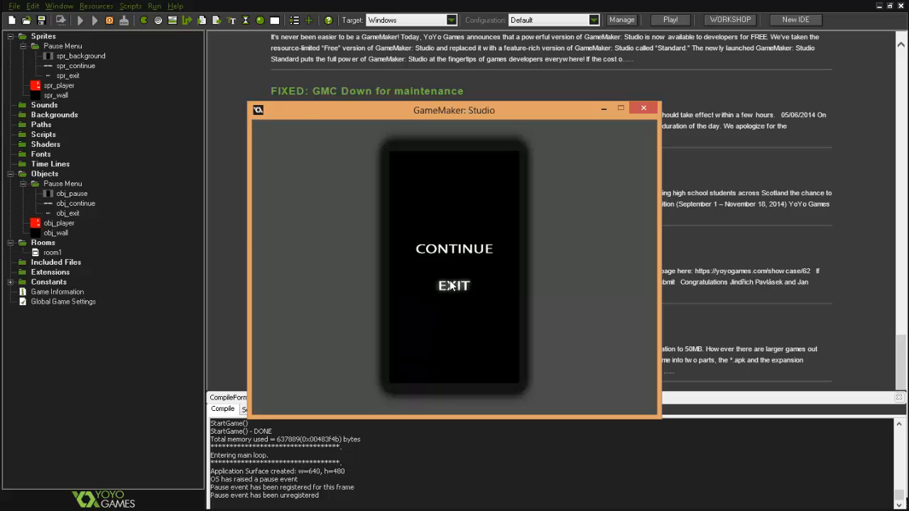
{"action": "left_click", "coordinate": [453, 285]}
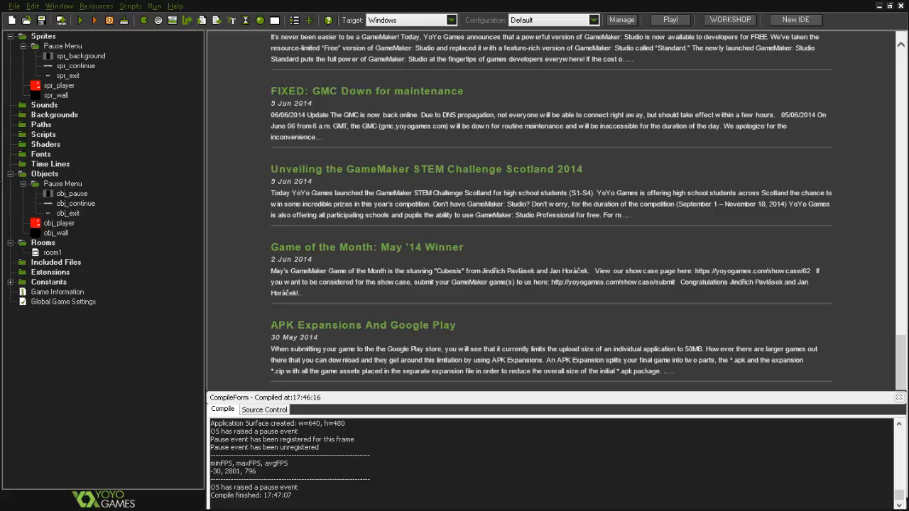
{"action": "mouse_move", "coordinate": [215, 100]}
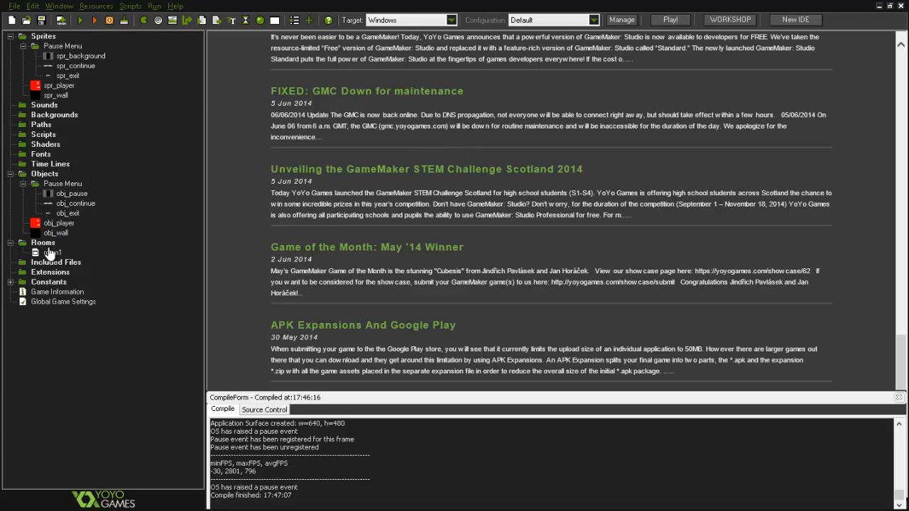
Inspect and close obj_exit's properties, then open room1 with its bowl-shaped level
{"action": "left_click", "coordinate": [75, 204]}
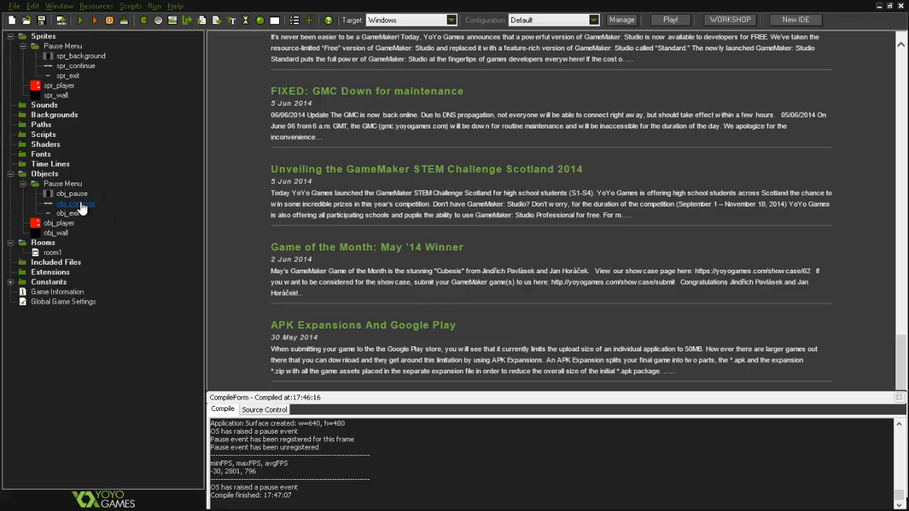
{"action": "double_click", "coordinate": [71, 203]}
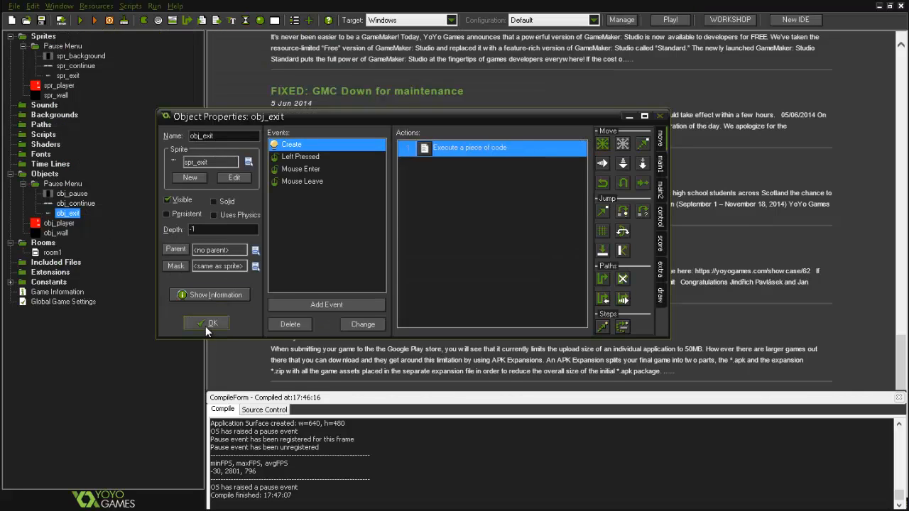
{"action": "double_click", "coordinate": [74, 203]}
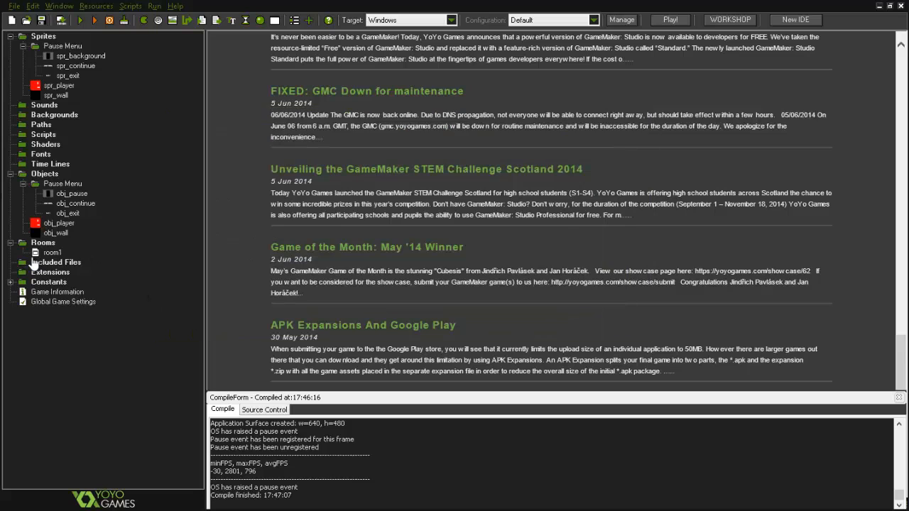
{"action": "double_click", "coordinate": [53, 252]}
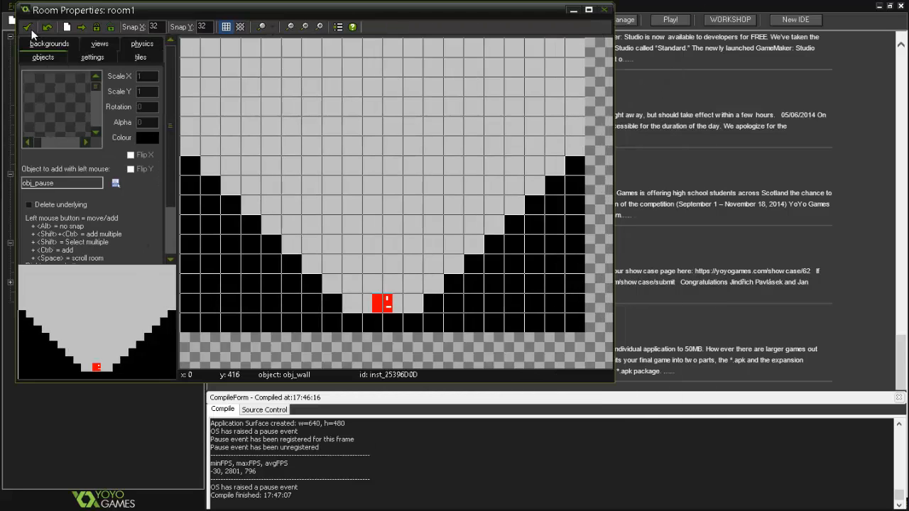